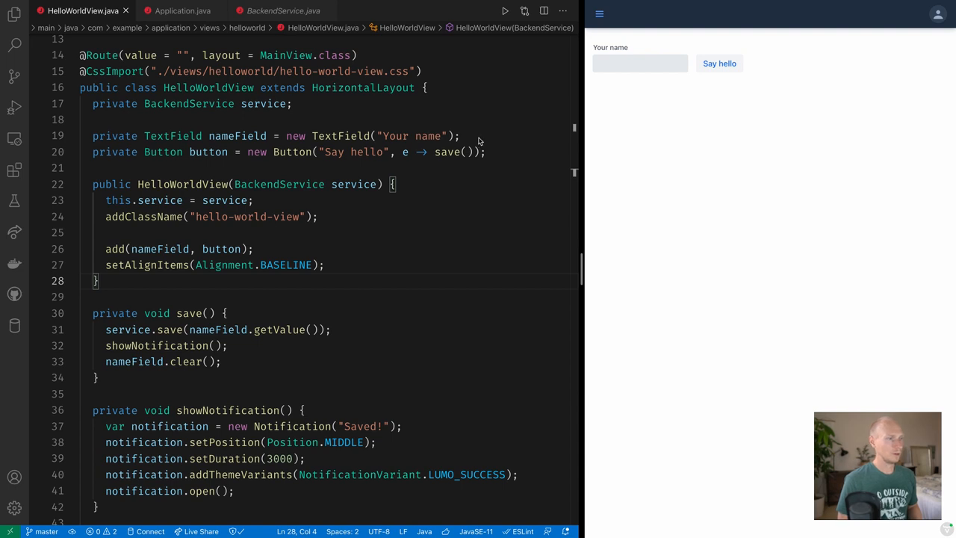
{"action": "mouse_move", "coordinate": [630, 133]}
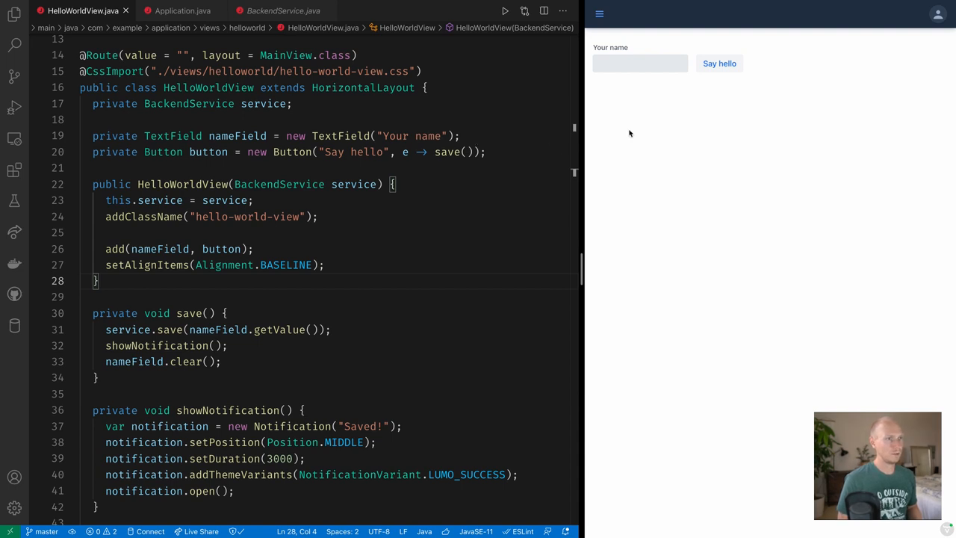
{"action": "mouse_move", "coordinate": [735, 96]}
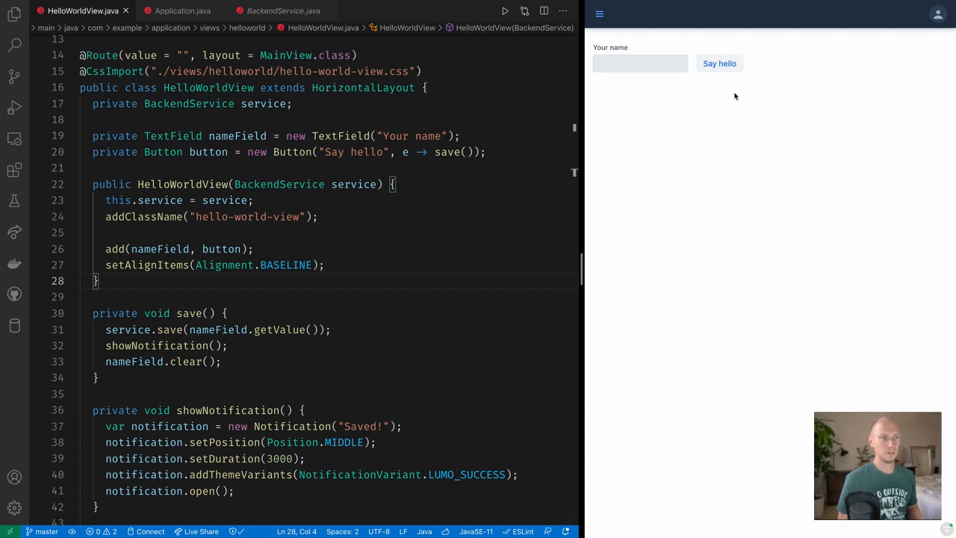
{"action": "mouse_move", "coordinate": [729, 79]}
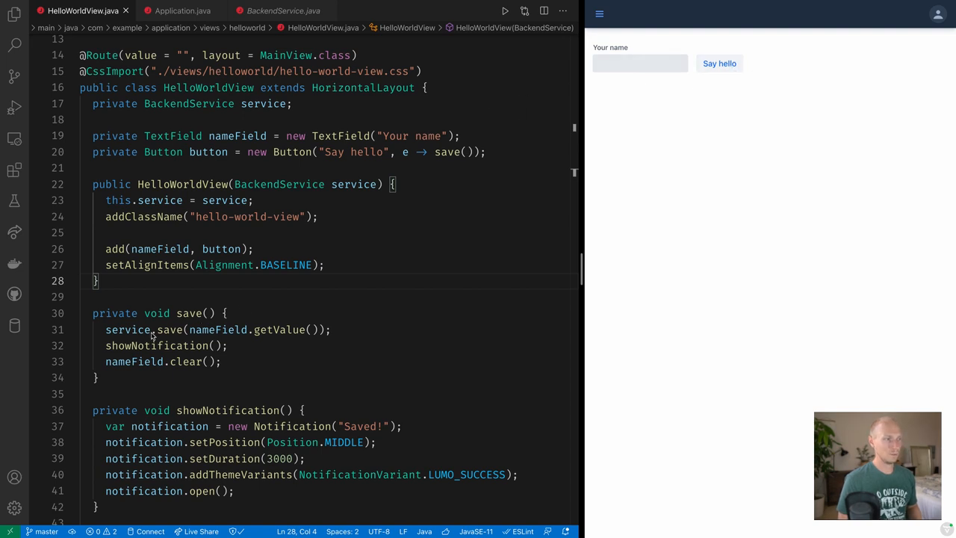
{"action": "mouse_move", "coordinate": [246, 324]}
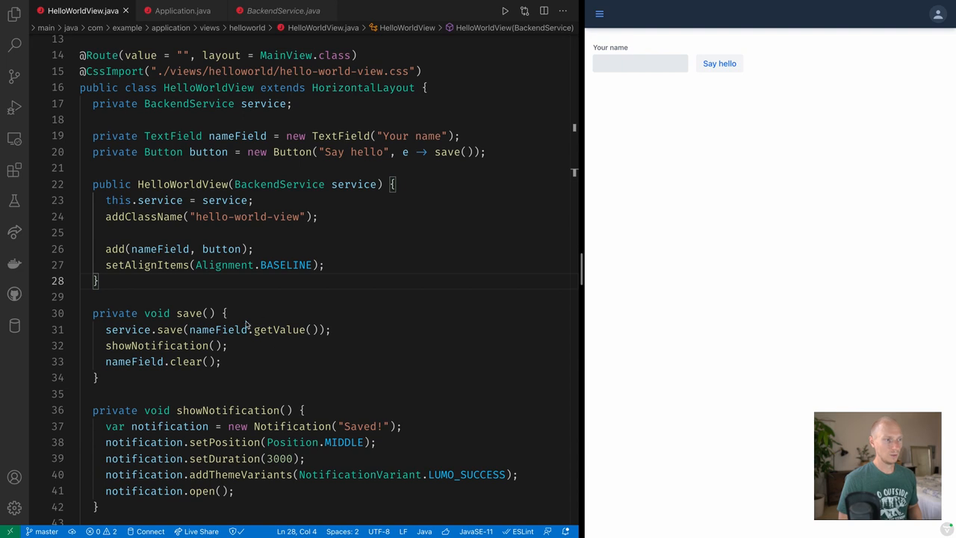
{"action": "mouse_move", "coordinate": [122, 345]}
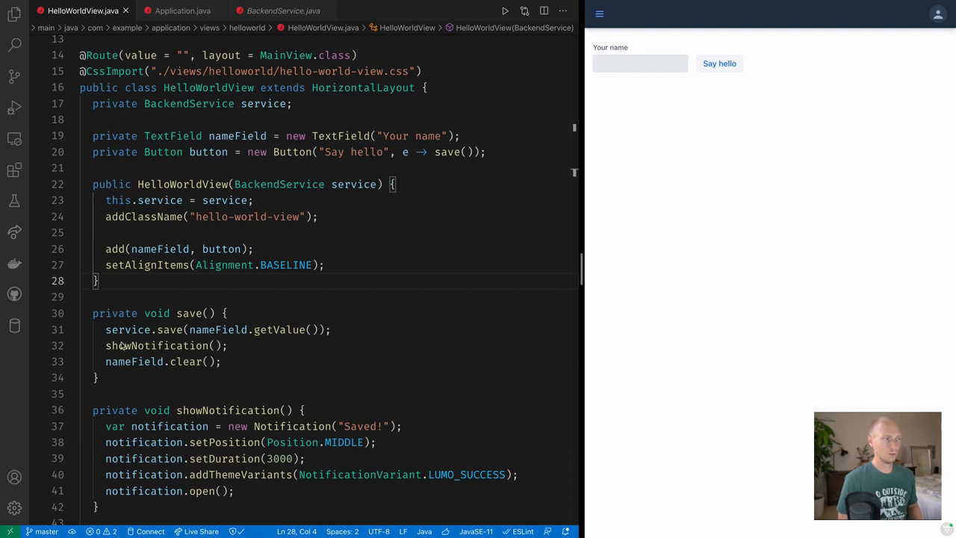
{"action": "mouse_move", "coordinate": [158, 355]}
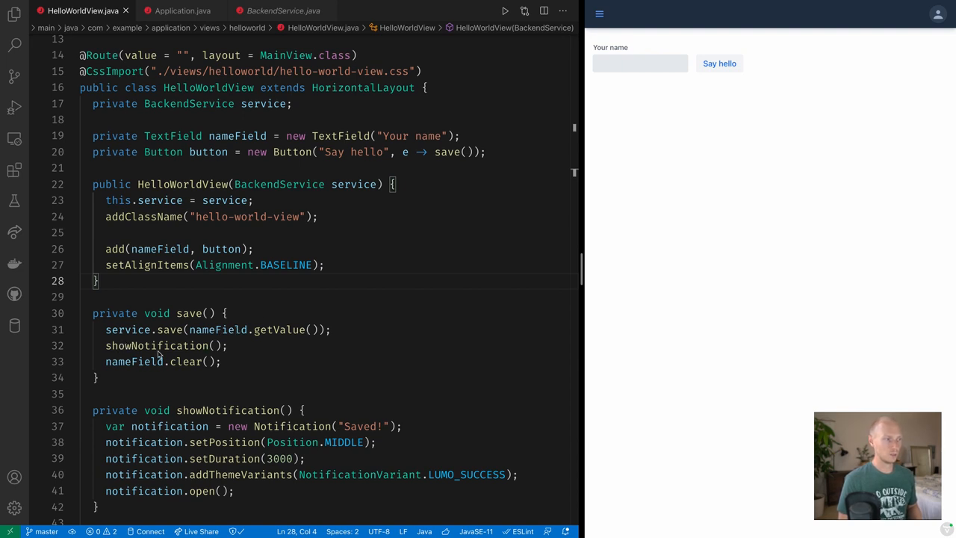
Enter the name Marcus in the running app, submit it with Say hello and click again while the blocking save runs
{"action": "left_click", "coordinate": [639, 63]}
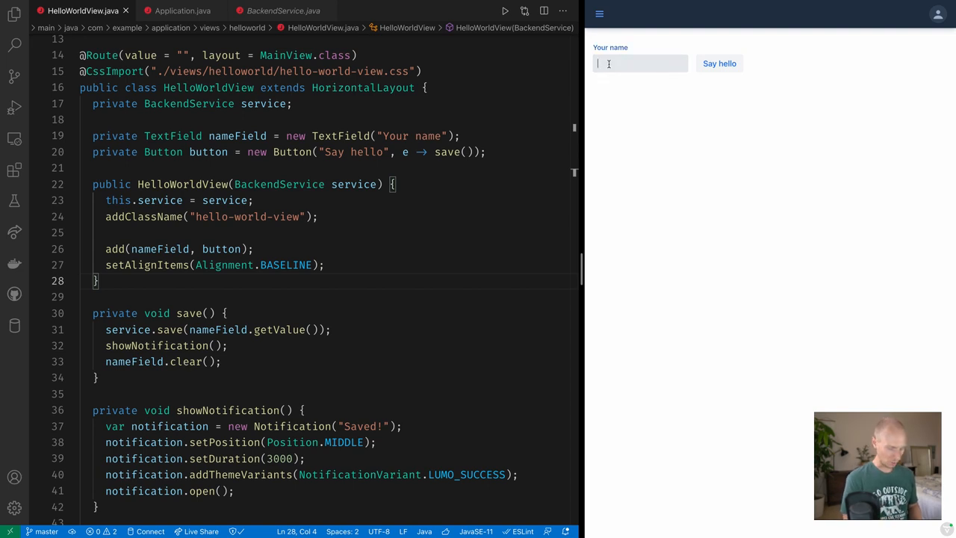
{"action": "type", "text": "Marcus"}
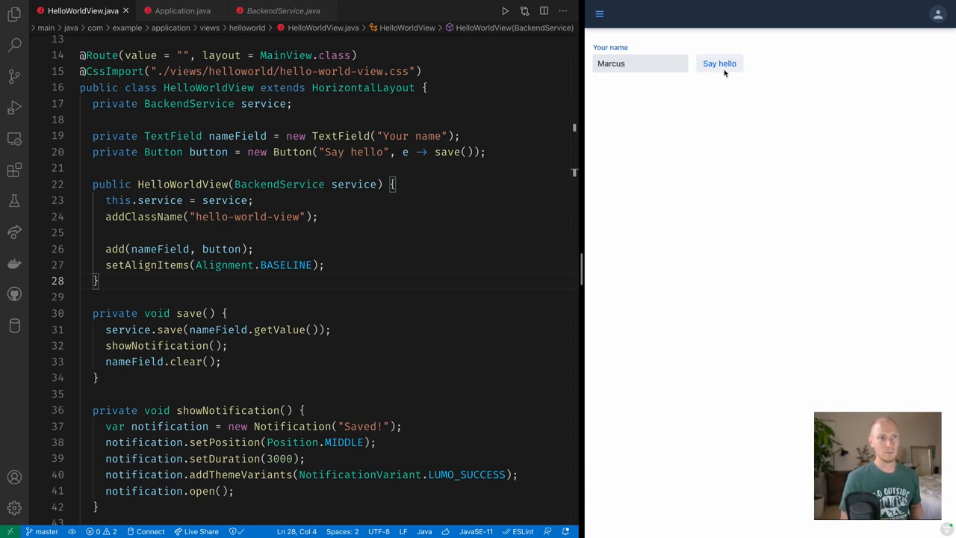
{"action": "left_click", "coordinate": [719, 63]}
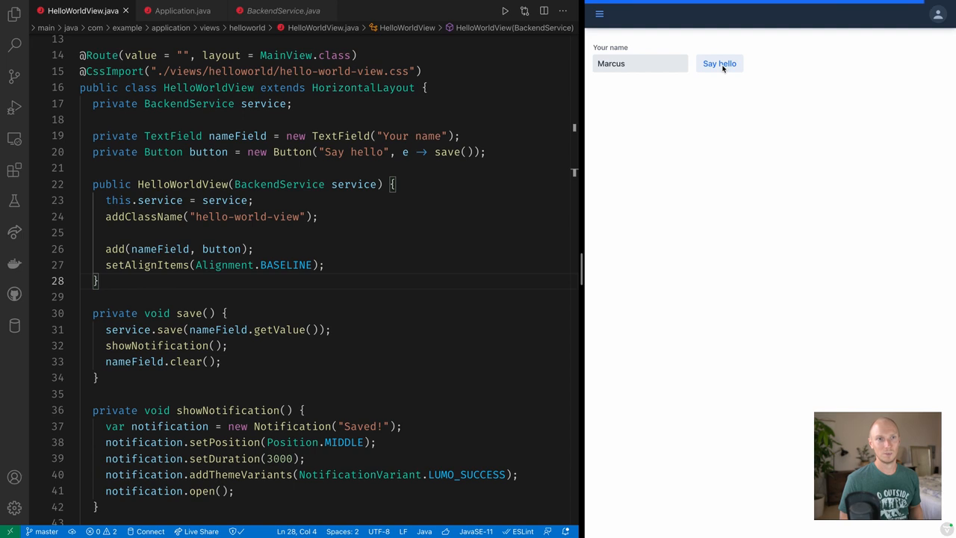
{"action": "left_click", "coordinate": [719, 63]}
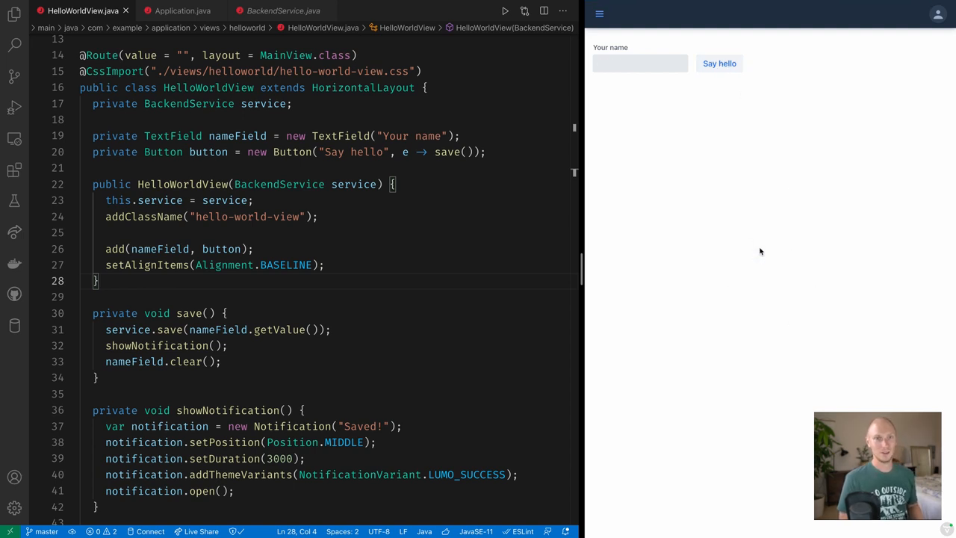
{"action": "mouse_move", "coordinate": [763, 239]}
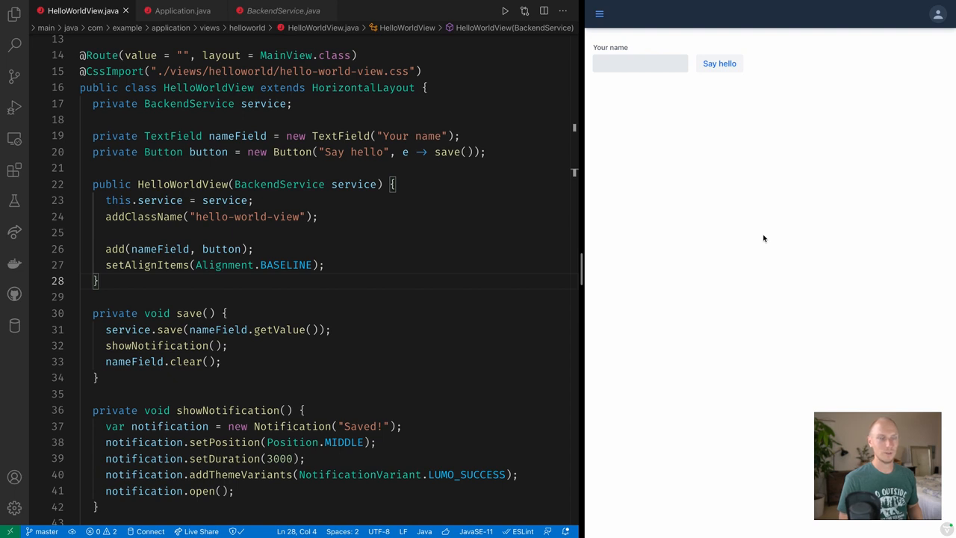
{"action": "mouse_move", "coordinate": [287, 17]}
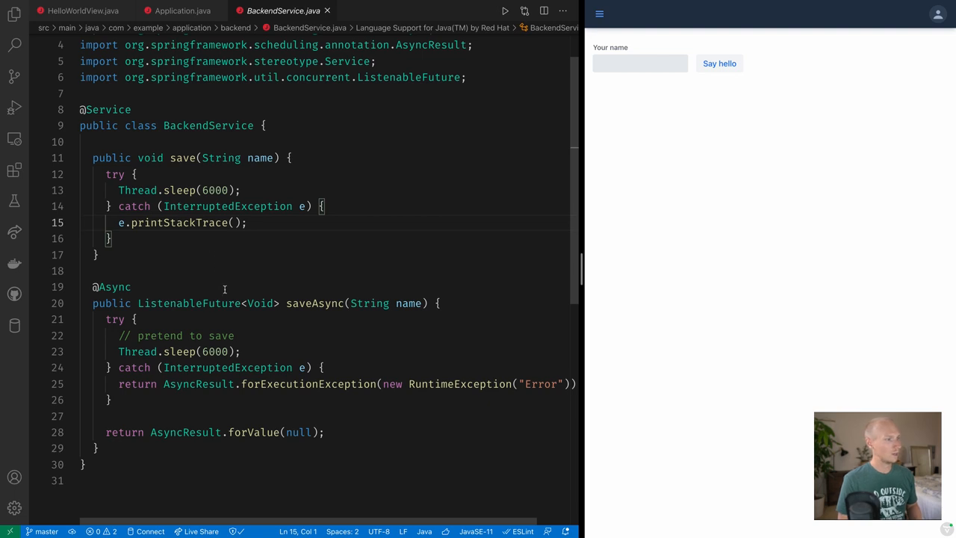
{"action": "mouse_move", "coordinate": [266, 347]}
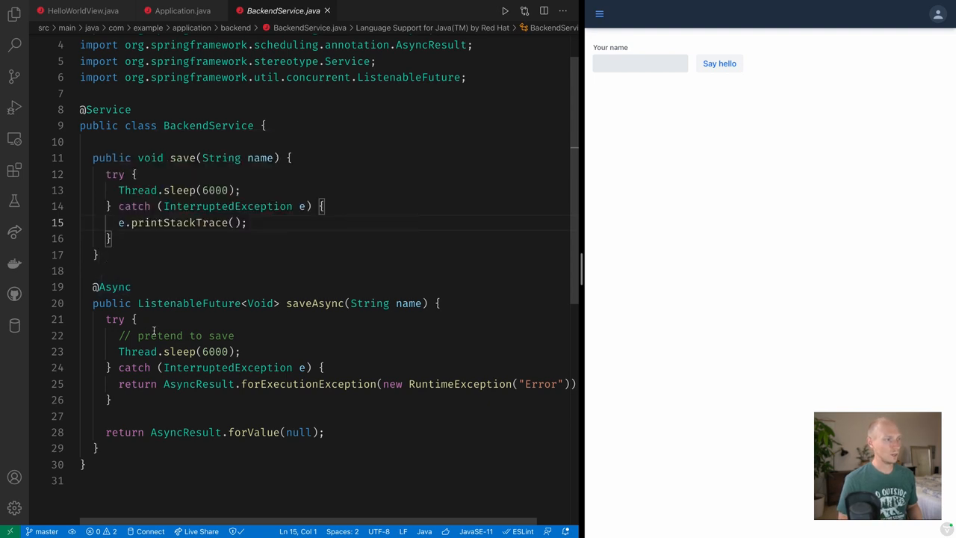
Switch to BackendService.java to show its blocking save and ListenableFuture-returning saveAsync
{"action": "left_click", "coordinate": [183, 11]}
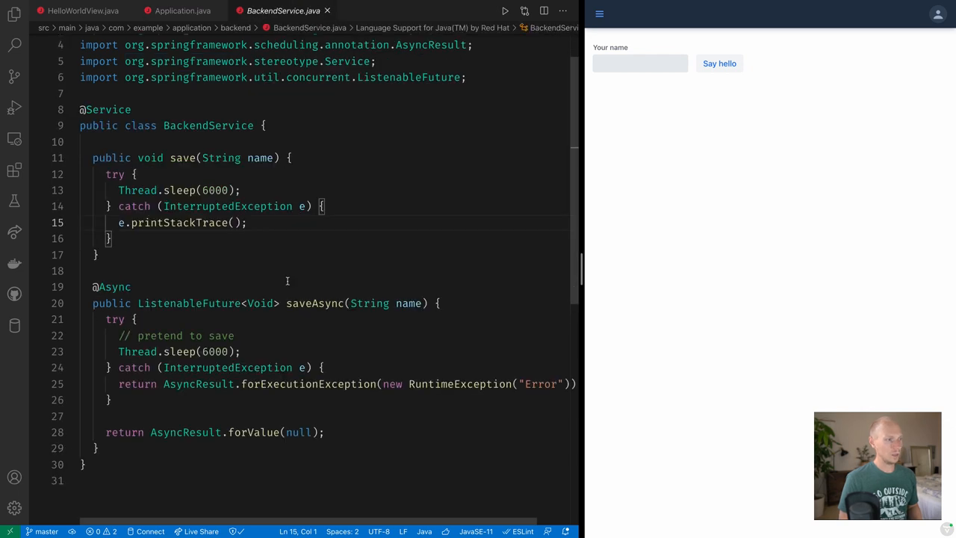
{"action": "mouse_move", "coordinate": [189, 302]}
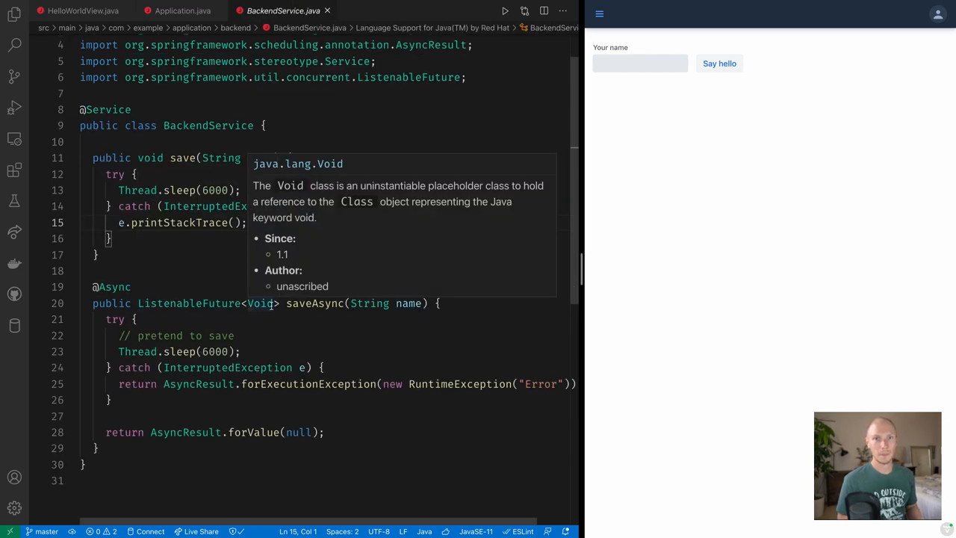
{"action": "mouse_move", "coordinate": [156, 144]}
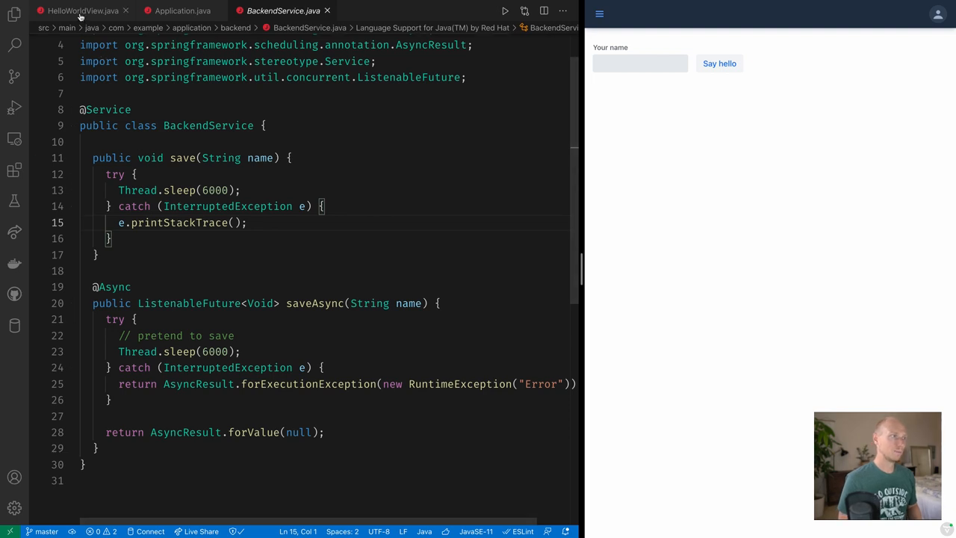
Switch back to HelloWorldView.java at the end of the button declaration line
{"action": "left_click", "coordinate": [84, 10]}
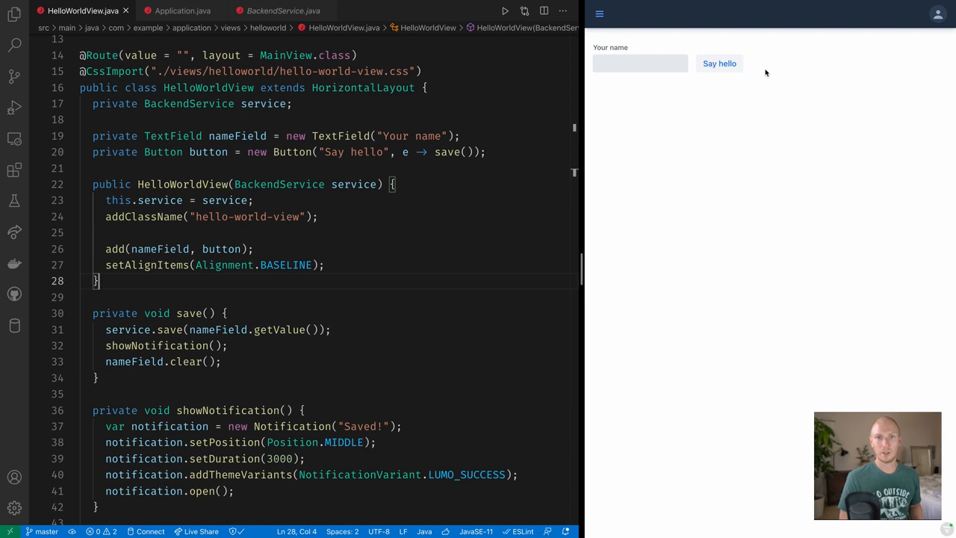
{"action": "mouse_move", "coordinate": [745, 83]}
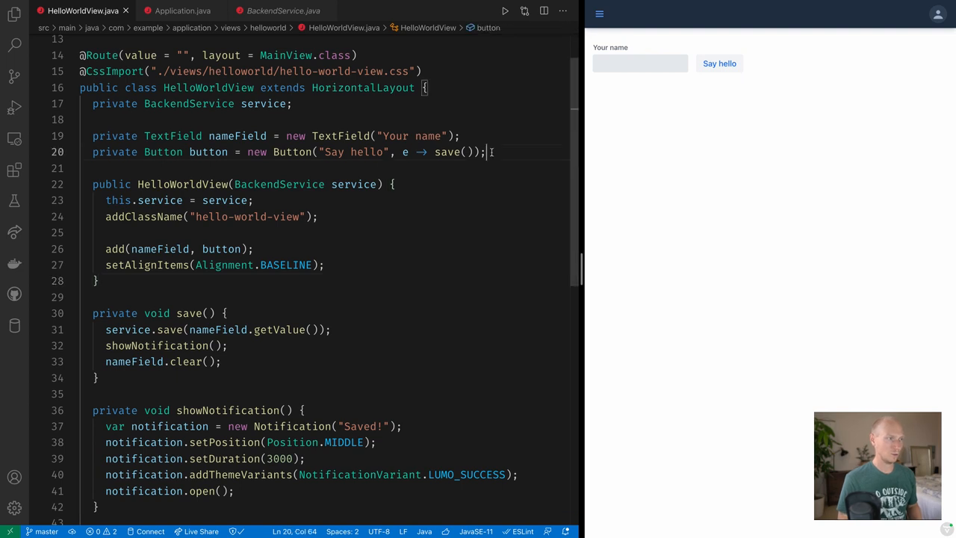
Declare a private ProgressBar progressBar field initialized with a new ProgressBar
{"action": "type", "text": "private P"}
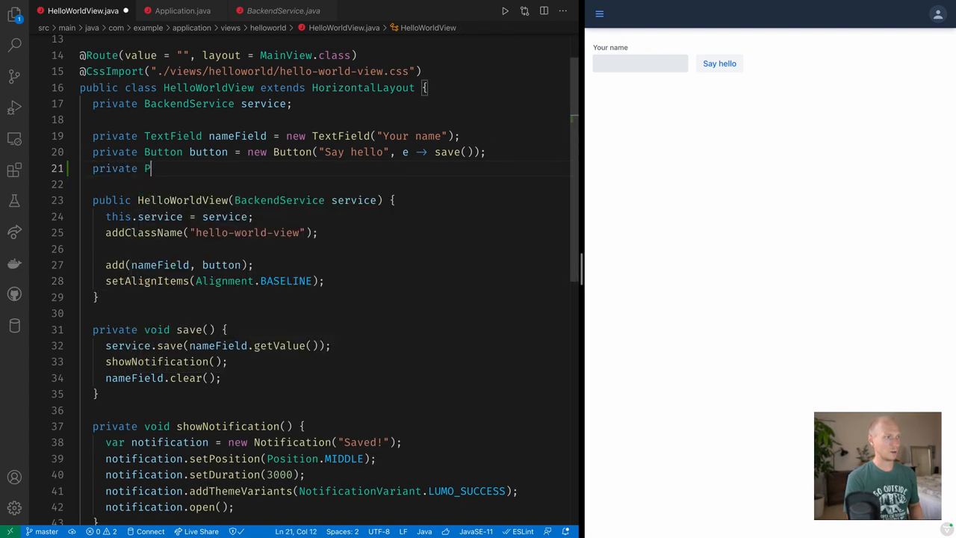
{"action": "type", "text": "rogressBar progressBar"}
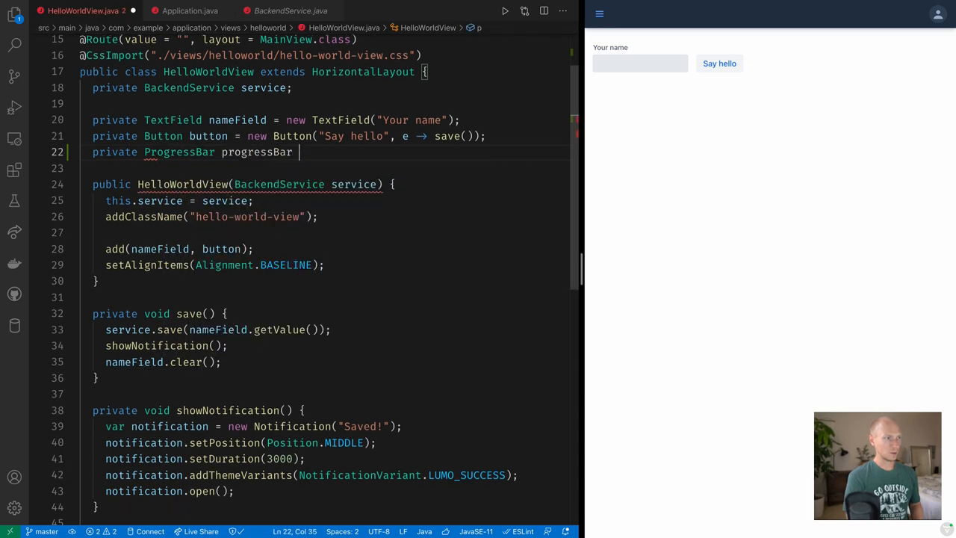
{"action": "type", "text": "= new"}
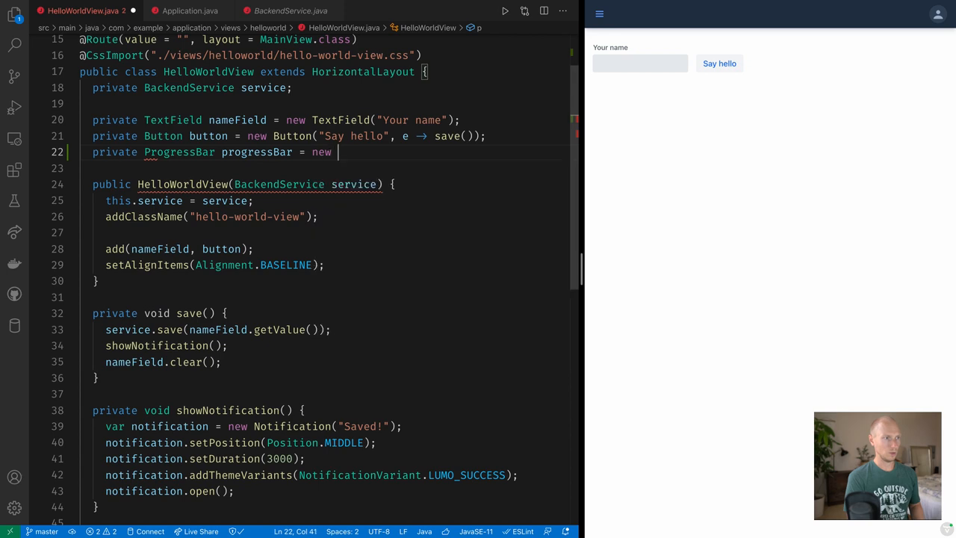
{"action": "type", "text": "ProgressBar();"}
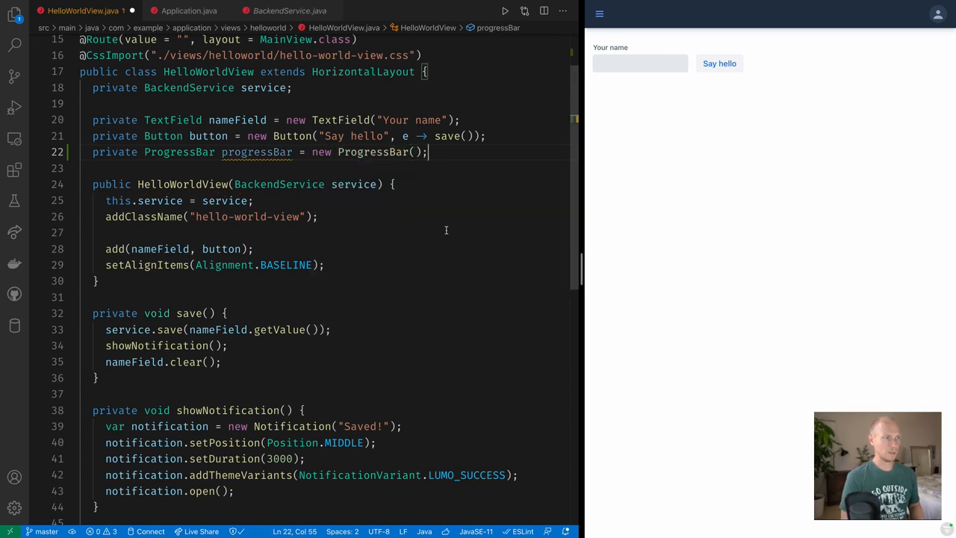
In the constructor set the progress bar indeterminate true and visible false
{"action": "type", "text": "p"}
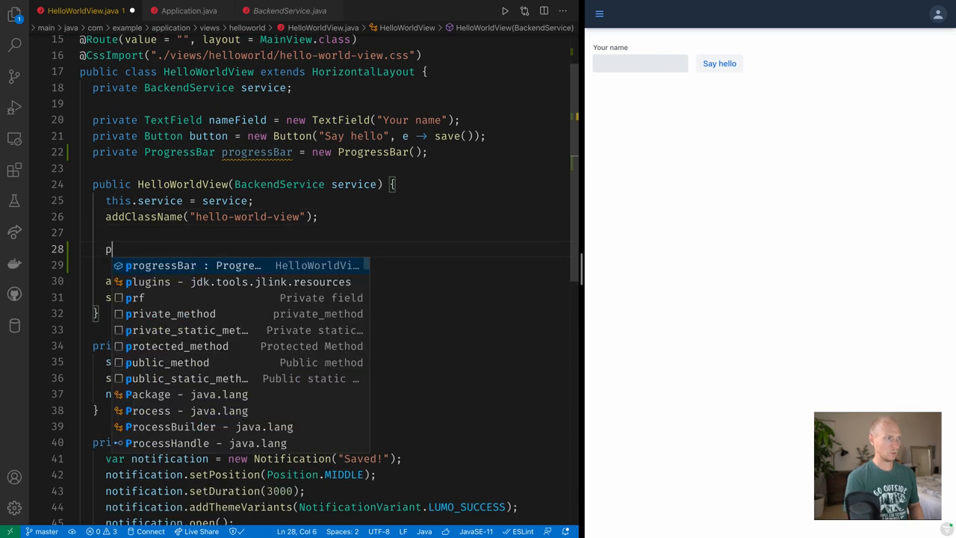
{"action": "type", "text": "rogressBar.seti"}
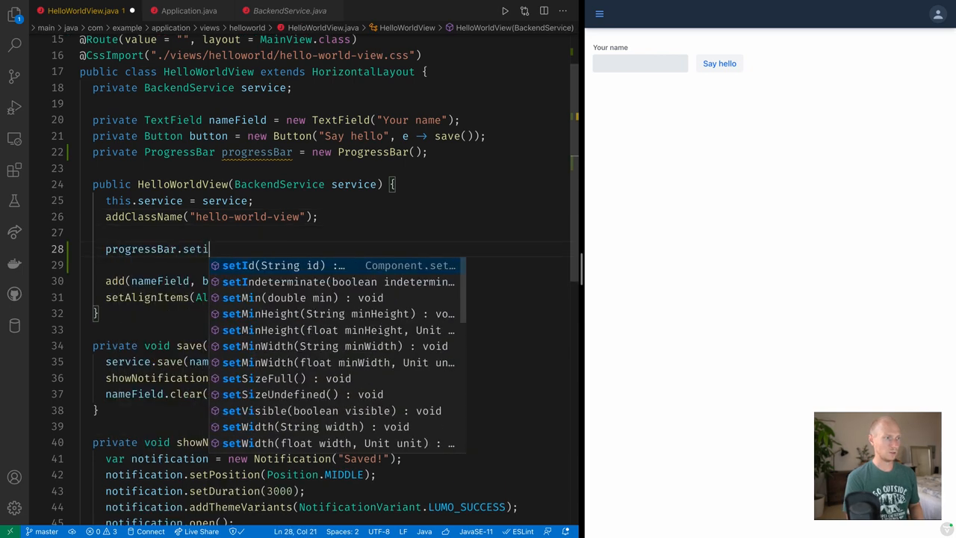
{"action": "key", "text": "Backspace"}
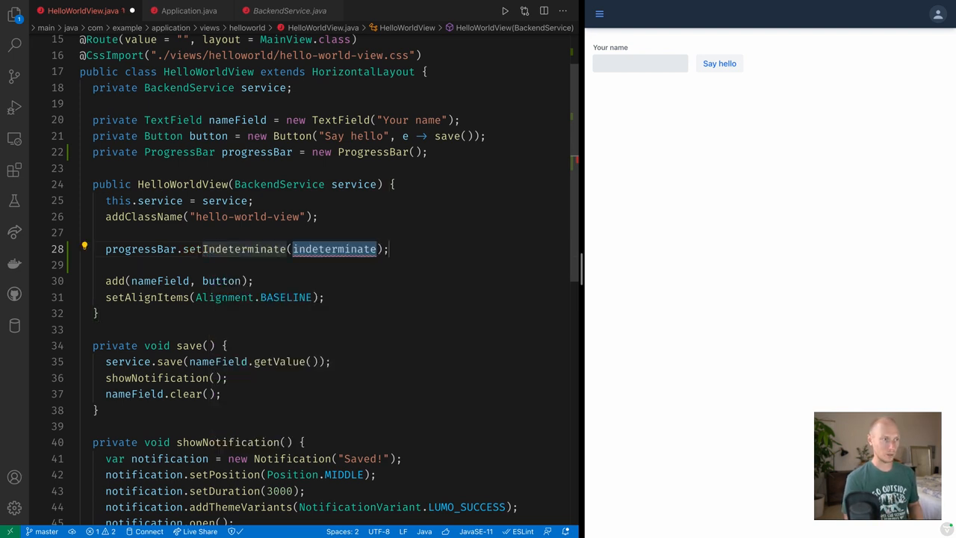
{"action": "type", "text": "tr"}
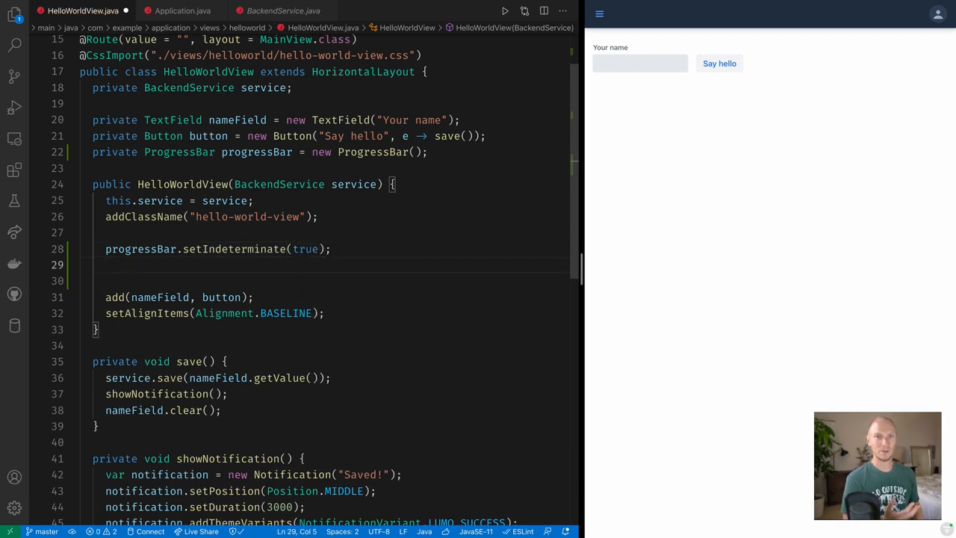
{"action": "type", "text": "pr"}
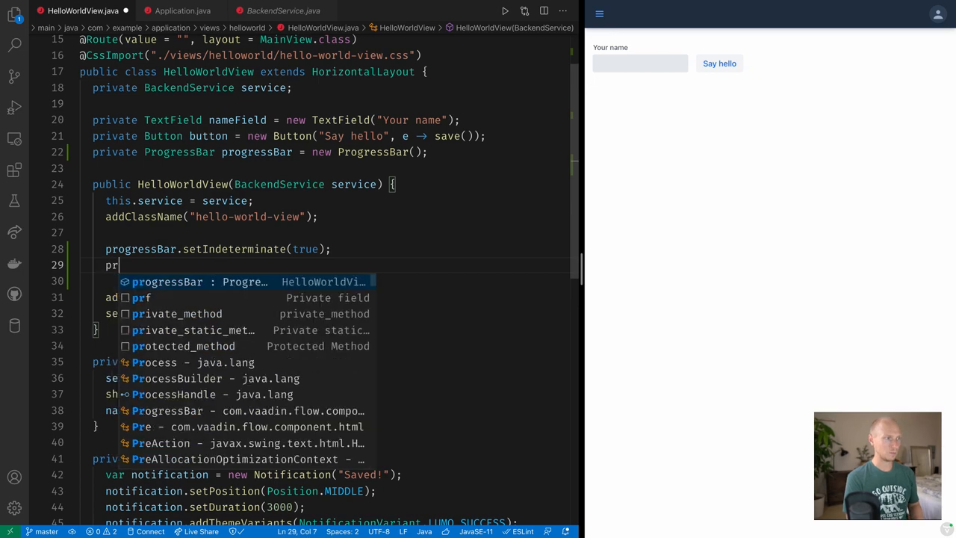
{"action": "type", "text": "progressBar.setvi"}
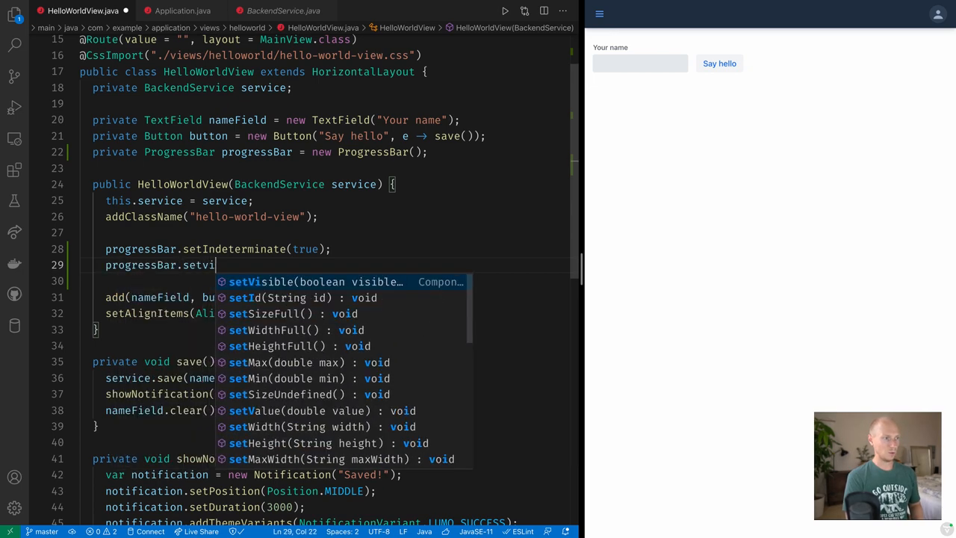
{"action": "type", "text": "Visible(tur);"}
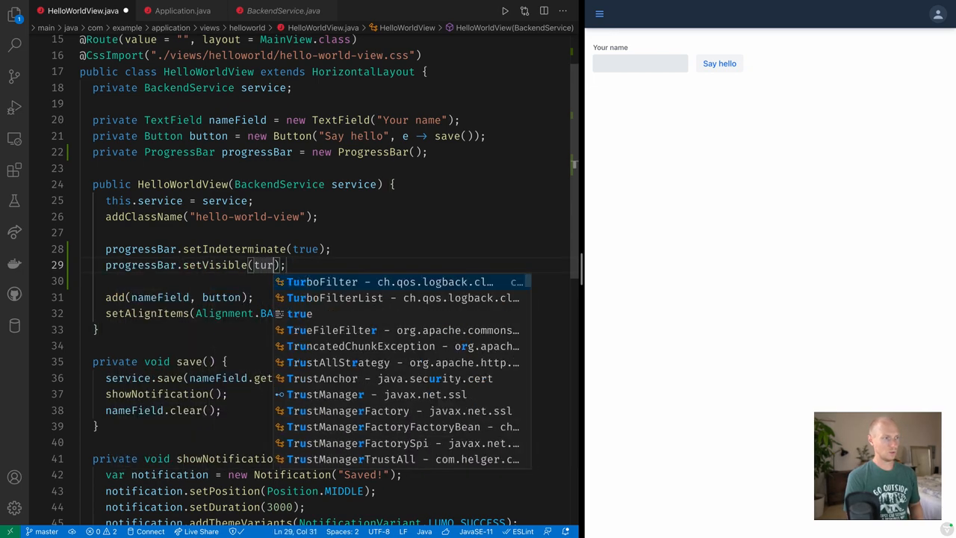
{"action": "type", "text": "false"}
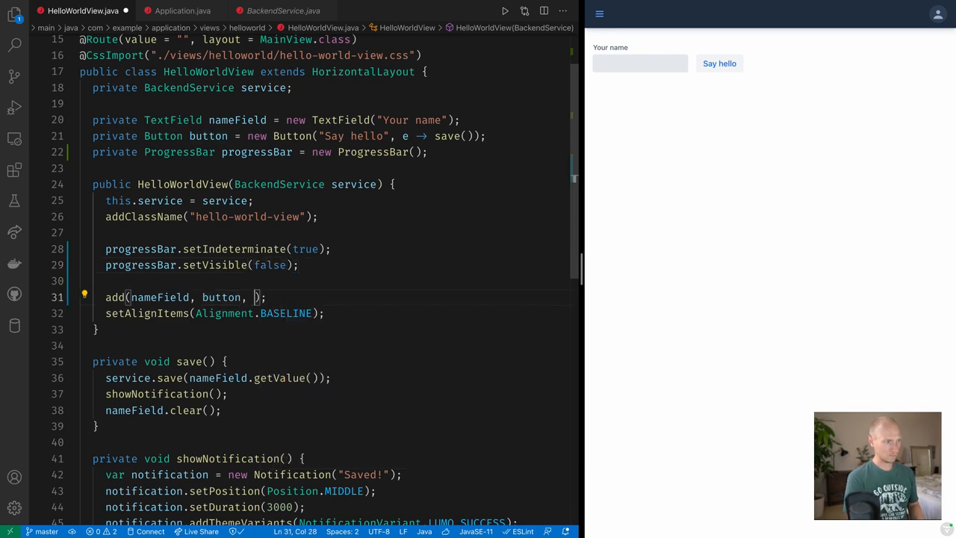
Add progressBar to the add(...) call and set its width to 200px
{"action": "type", "text": "progressBar"}
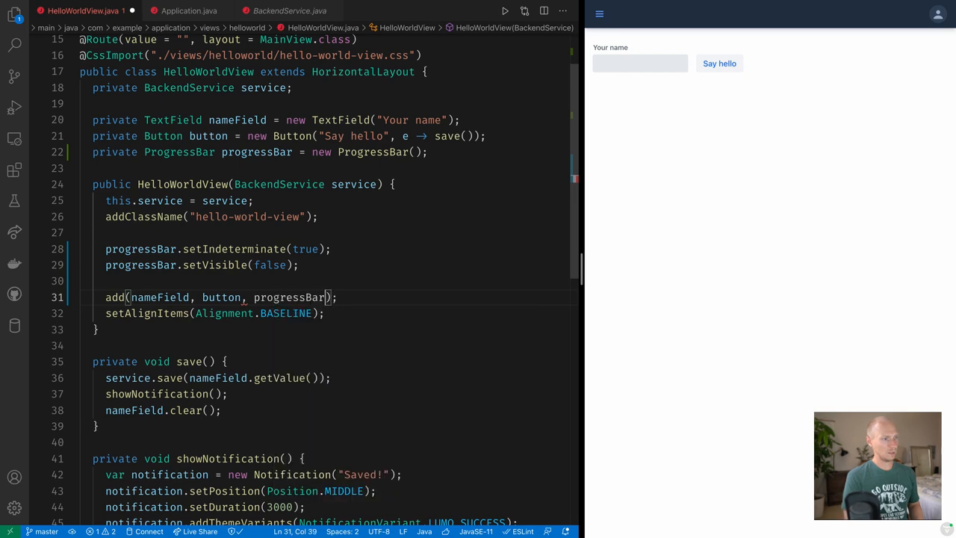
{"action": "key", "text": "Enter"}
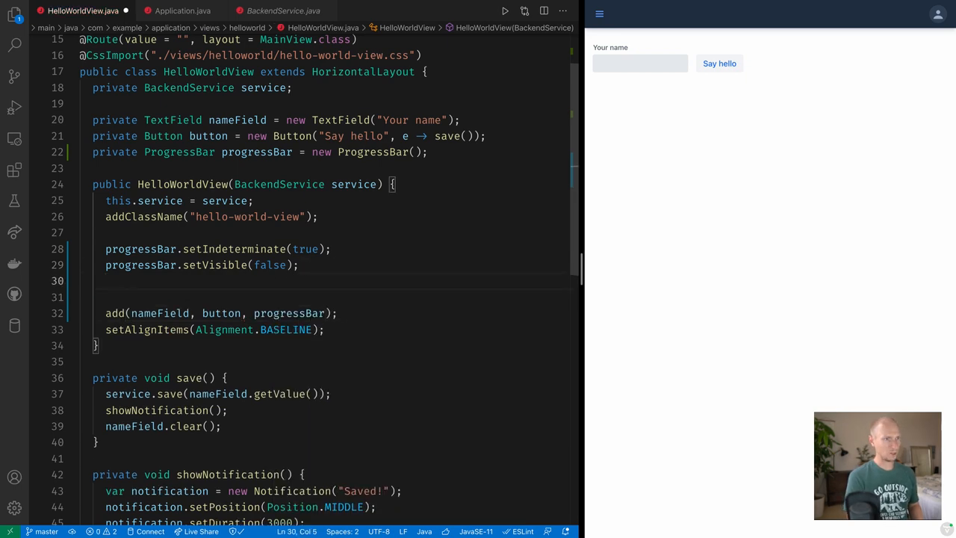
{"action": "type", "text": "progressBar.setWidth(\"width\");"}
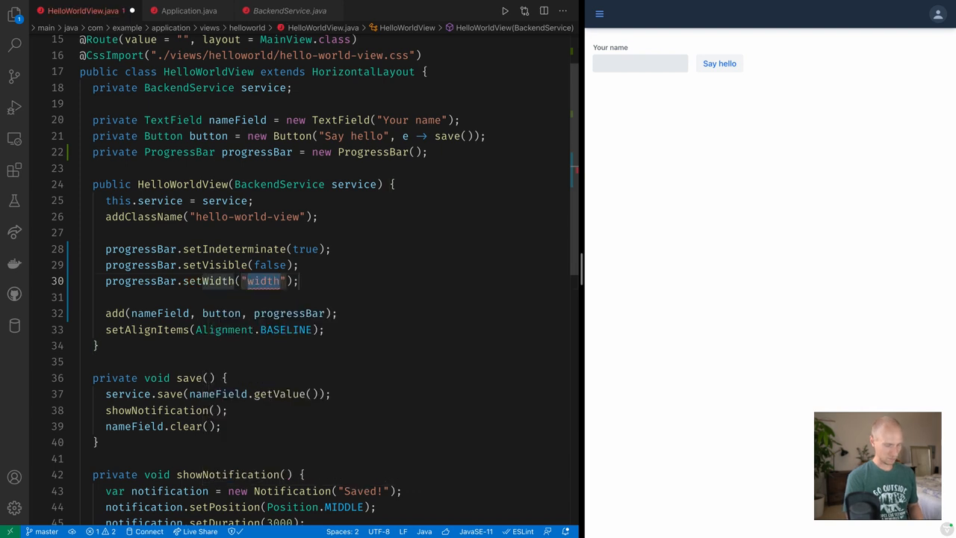
{"action": "type", "text": "200px"}
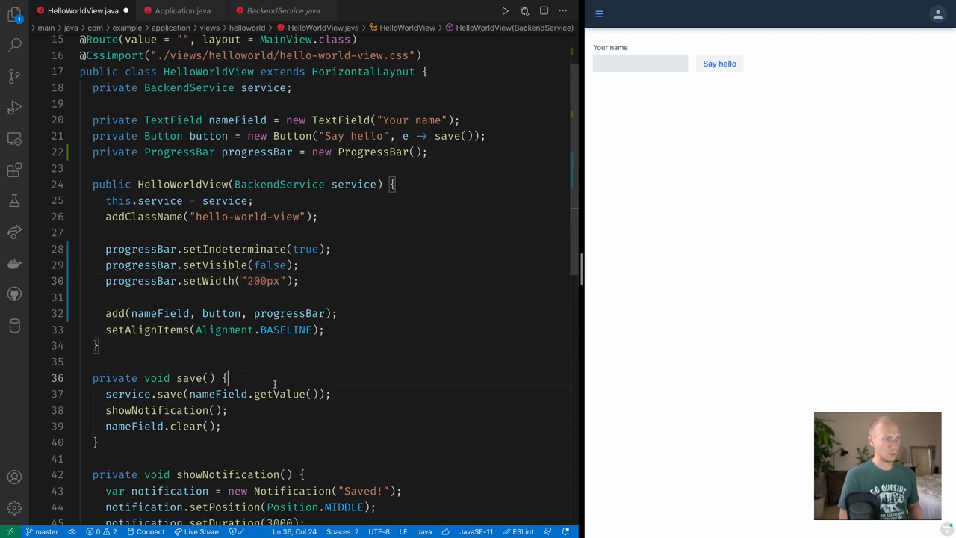
At the start of save() show the progress bar and disable the button
{"action": "scroll", "scroll_direction": "down", "scroll_amount": 3}
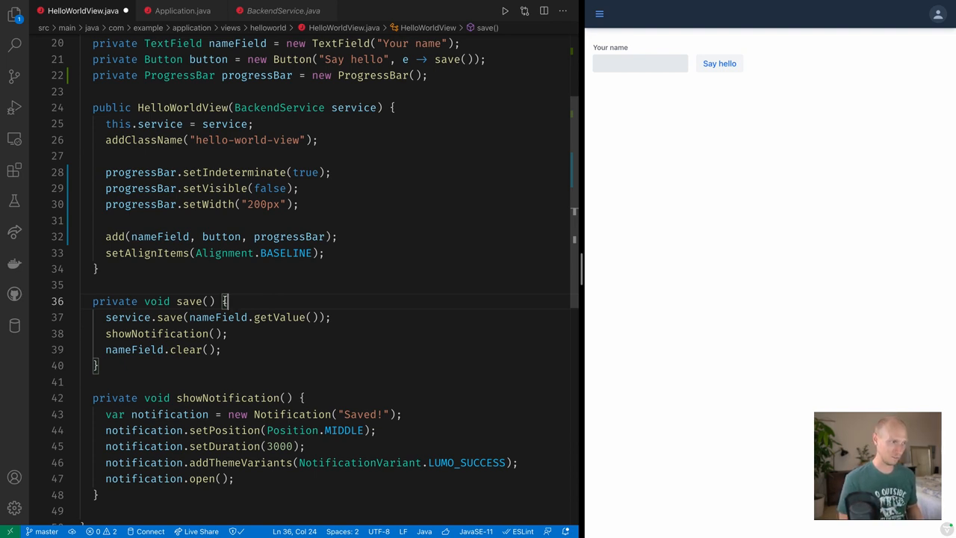
{"action": "key", "text": "Enter"}
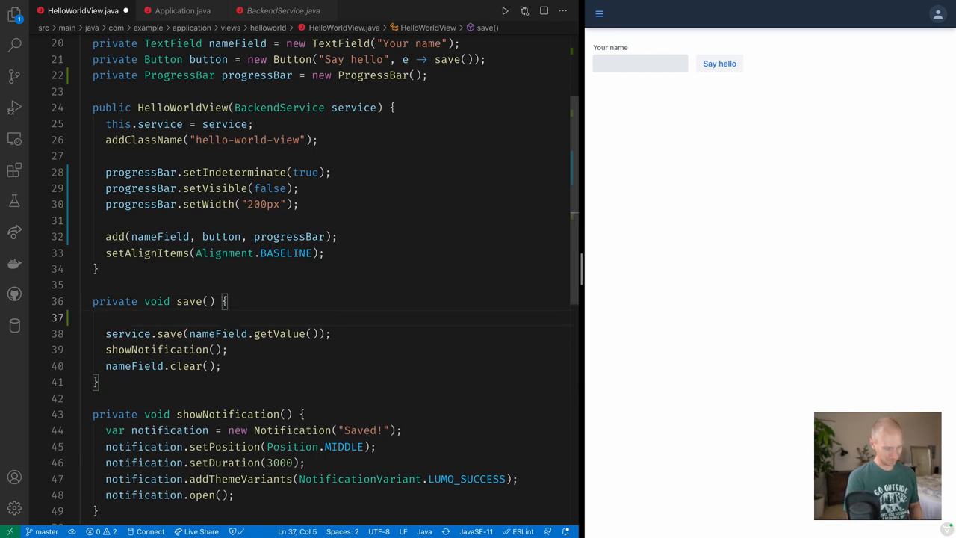
{"action": "type", "text": "pr"}
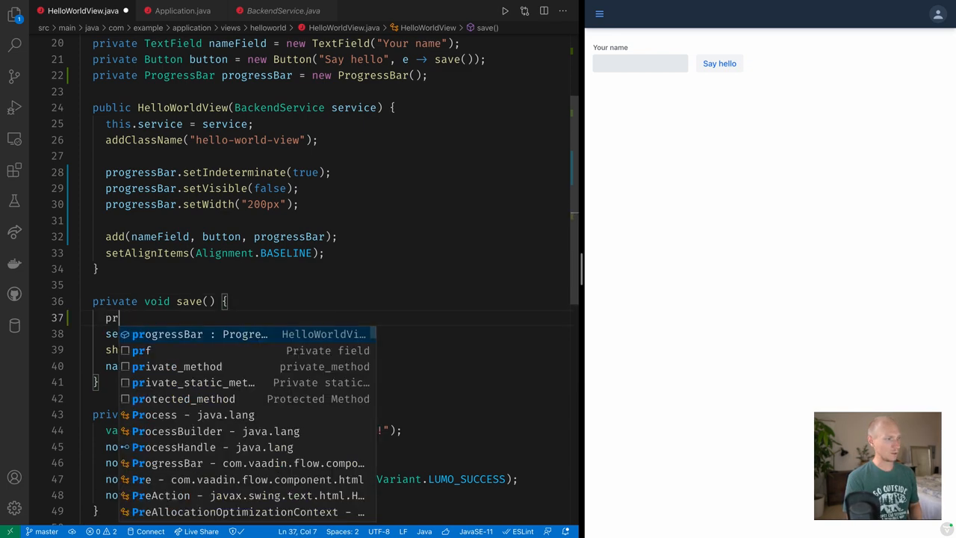
{"action": "type", "text": "progressBar.setv"}
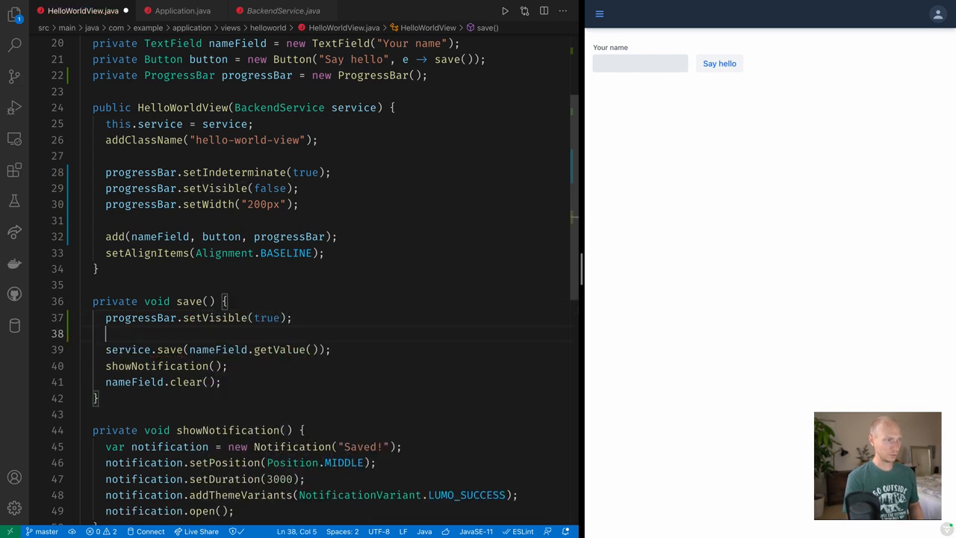
{"action": "type", "text": "button.setEnabled(false);"}
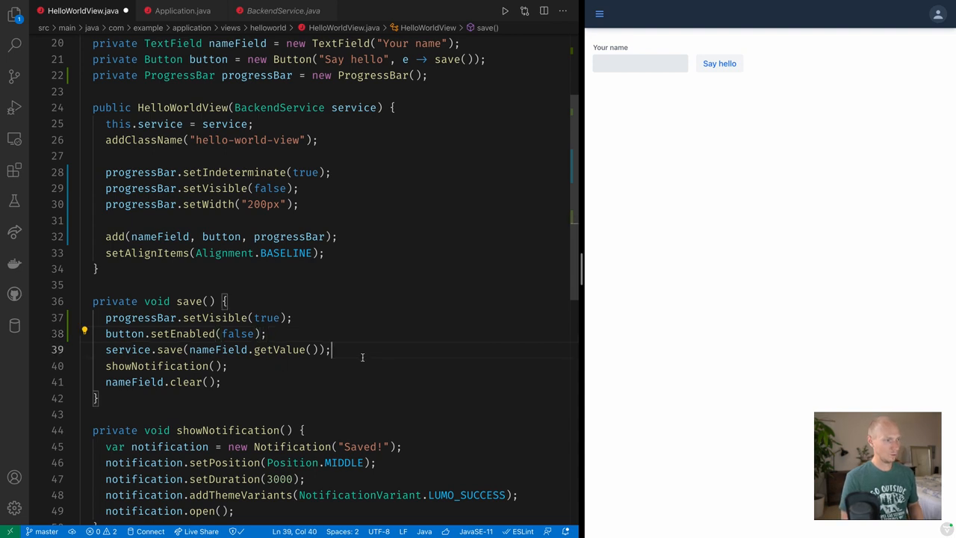
After service.save, hide the progress bar and re-enable the button
{"action": "key", "text": "Enter"}
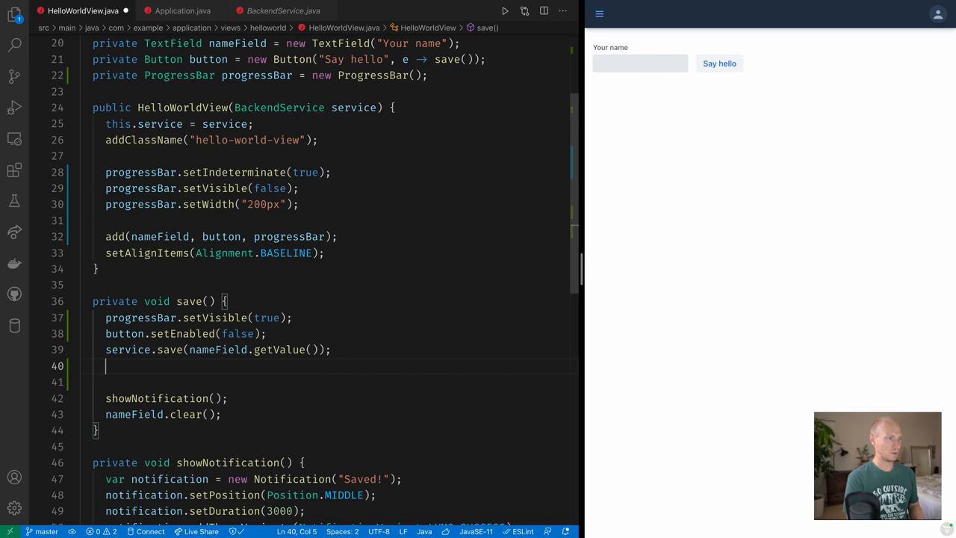
{"action": "type", "text": "progressBar."}
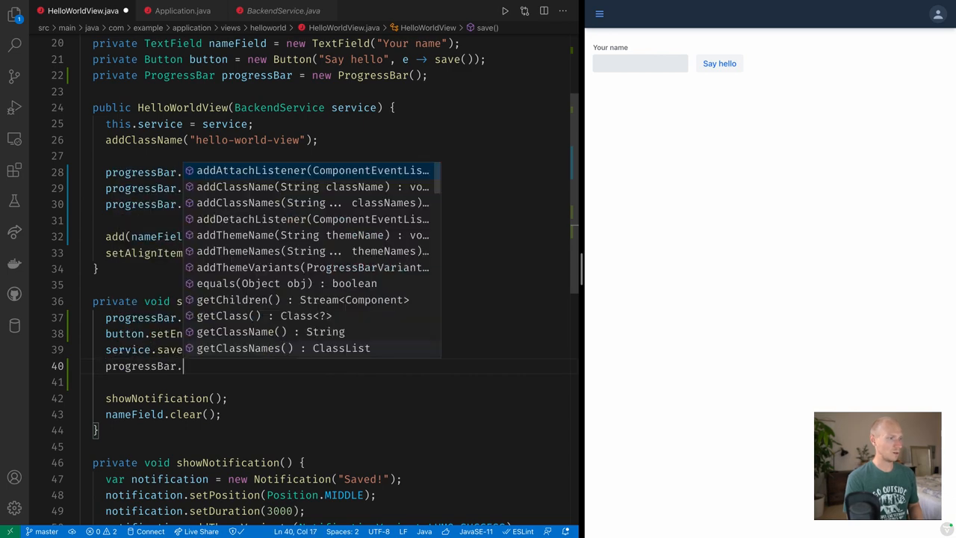
{"action": "type", "text": "setVisible(fasl"}
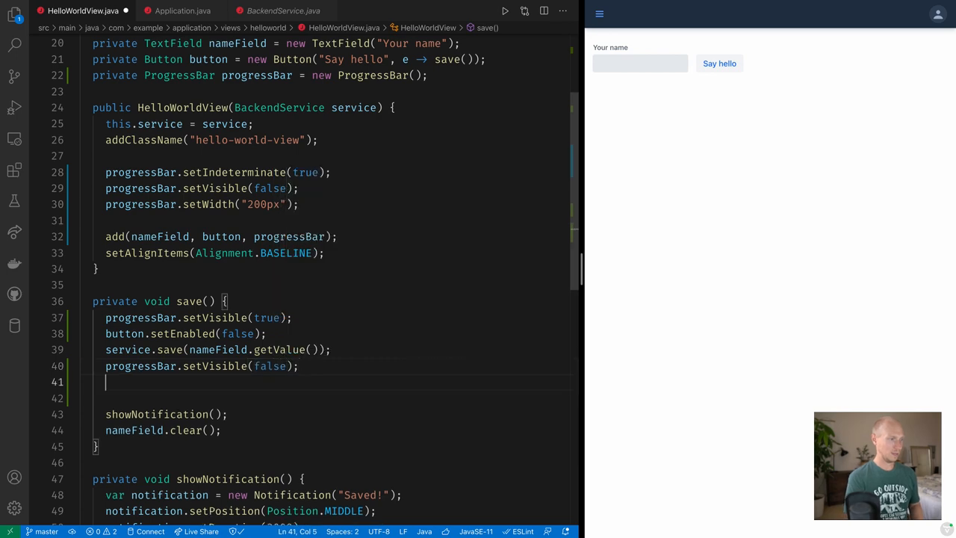
{"action": "type", "text": "button.setEnabled(true);"}
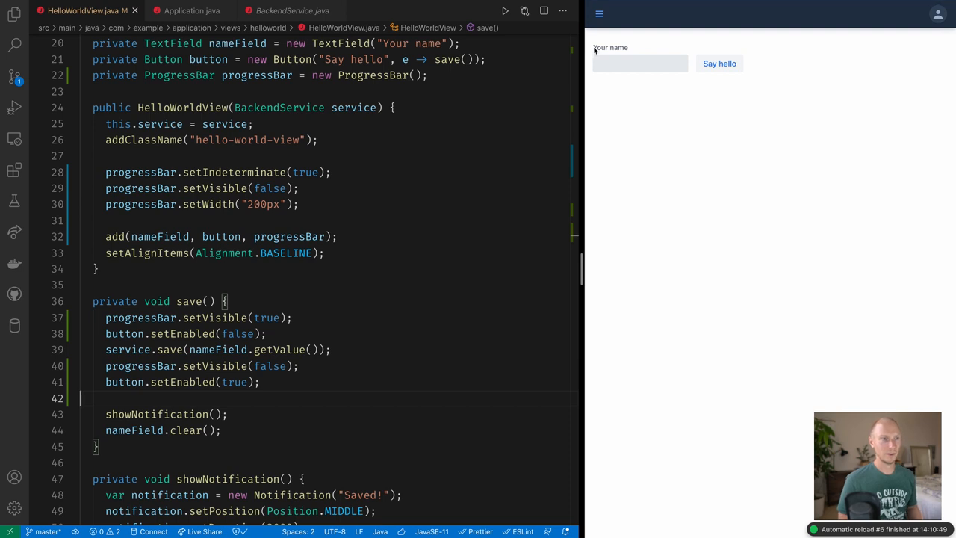
{"action": "type", "text": "sdf"}
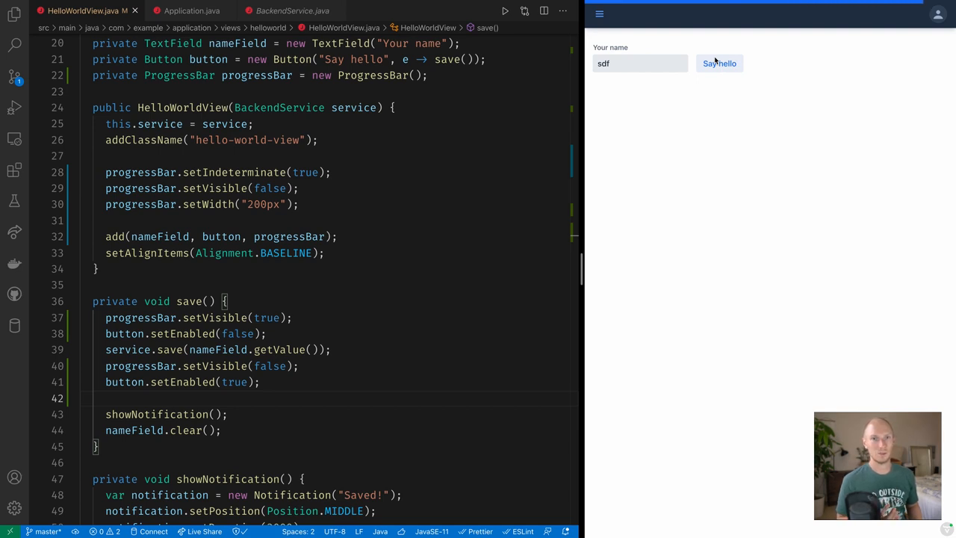
{"action": "left_click", "coordinate": [718, 63]}
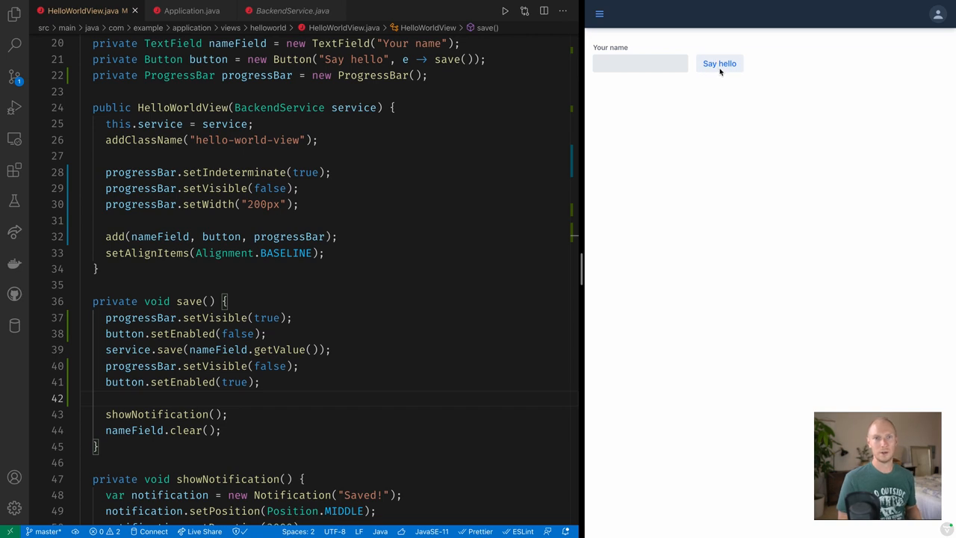
{"action": "mouse_move", "coordinate": [302, 152]}
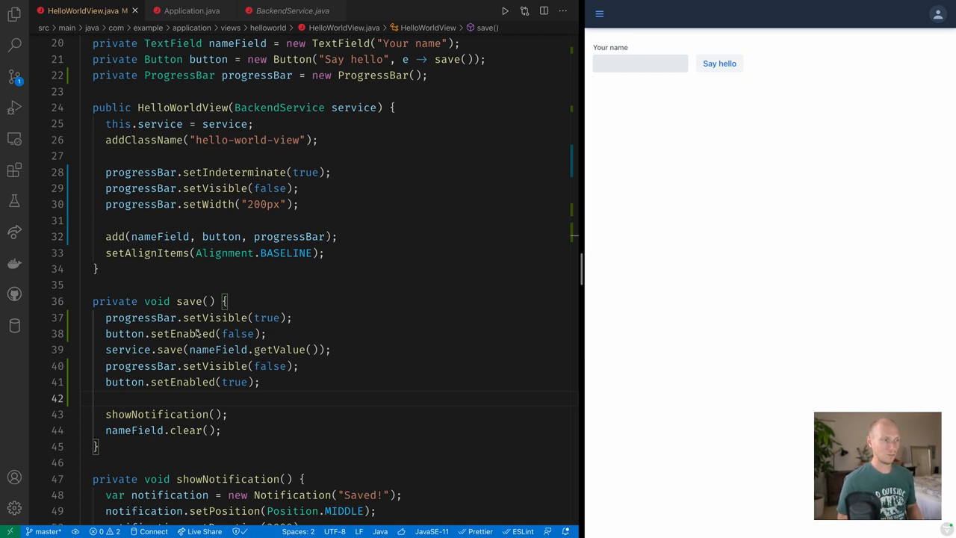
{"action": "mouse_move", "coordinate": [122, 438]}
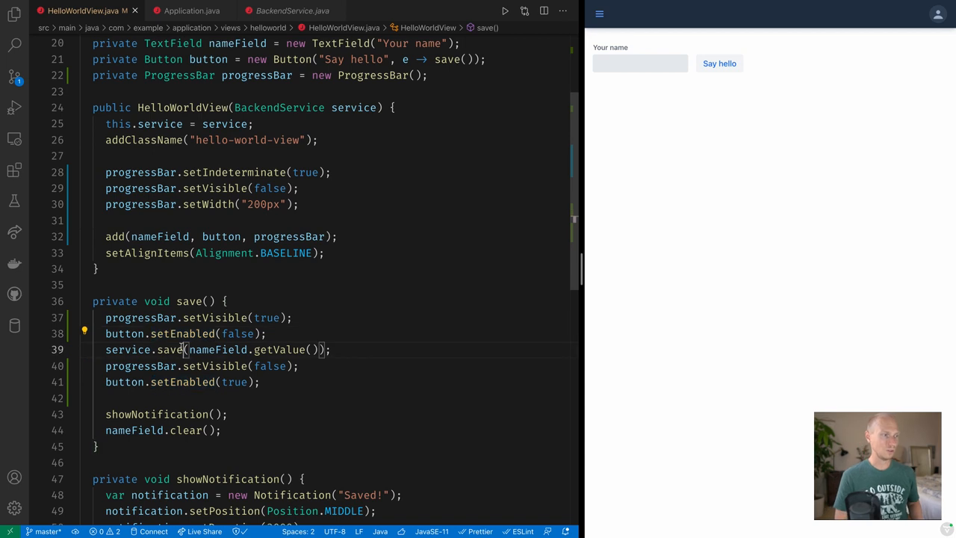
Change service.save to service.saveAsync, checking its BackendService definition, and start chaining a call onto it
{"action": "type", "text": "Async"}
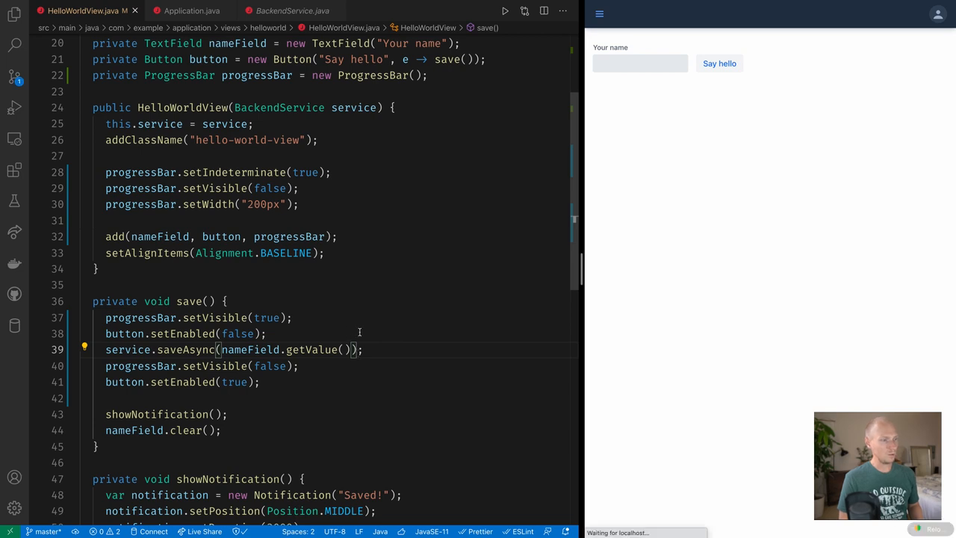
{"action": "left_click", "coordinate": [291, 10]}
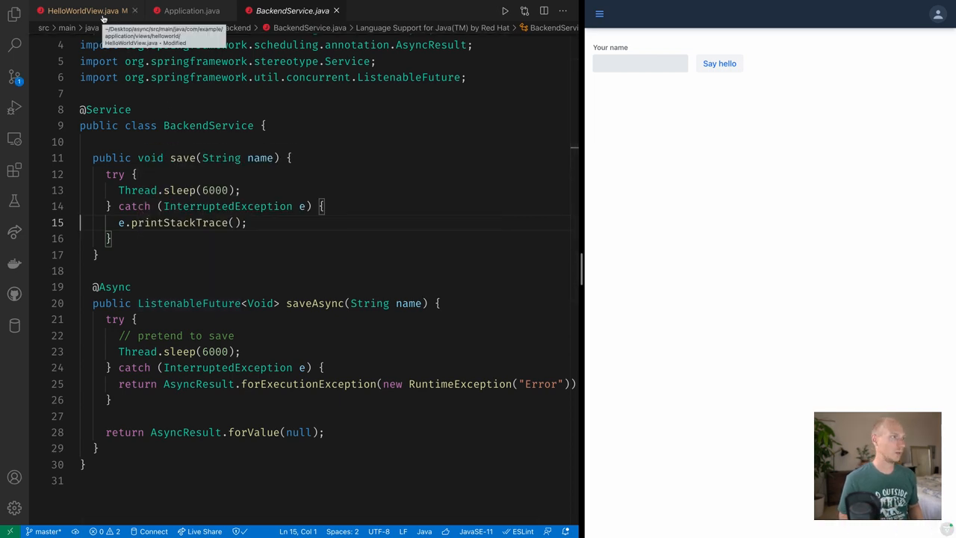
{"action": "left_click", "coordinate": [82, 11]}
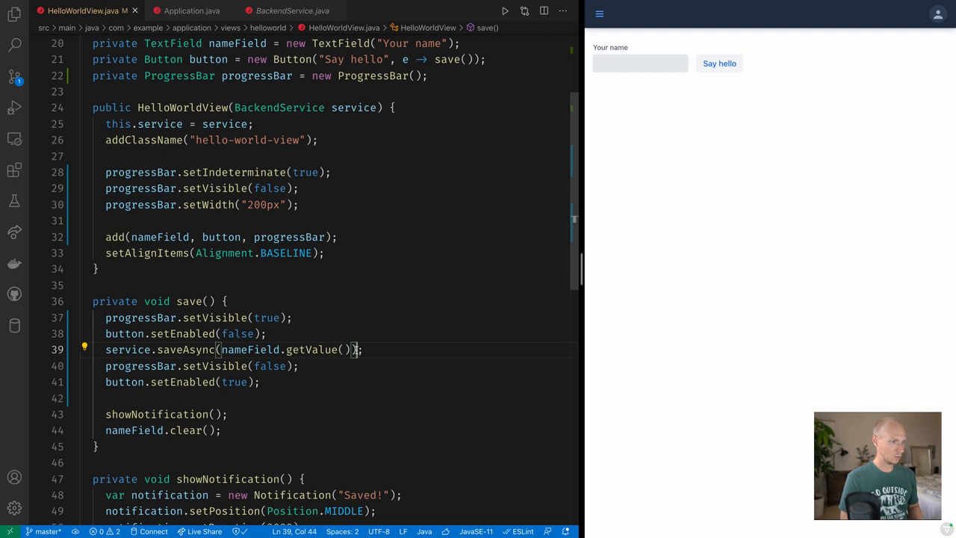
{"action": "type", "text": ".addCallback("}
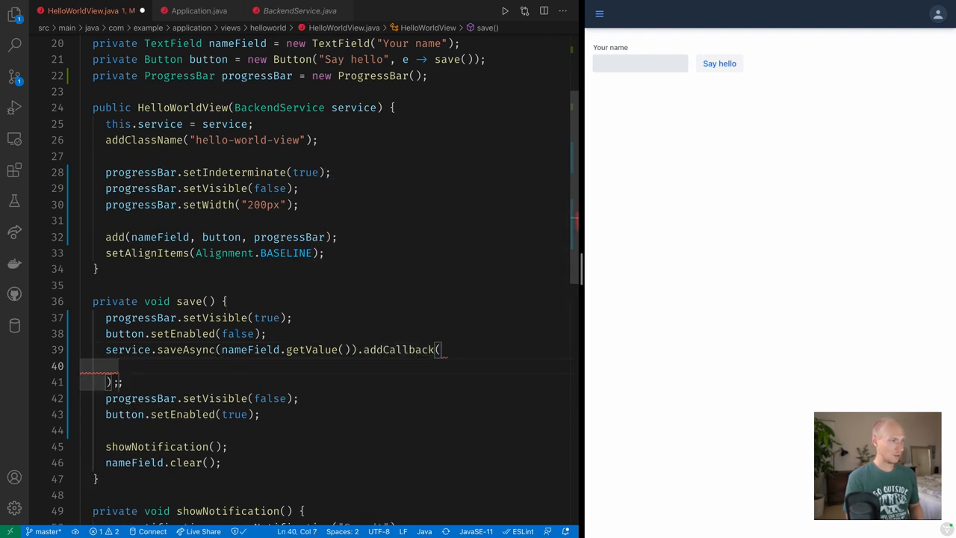
Add addCallback with result and err lambdas and move the cleanup, notification and clear lines into the result handler
{"action": "type", "text": "result -> {"}
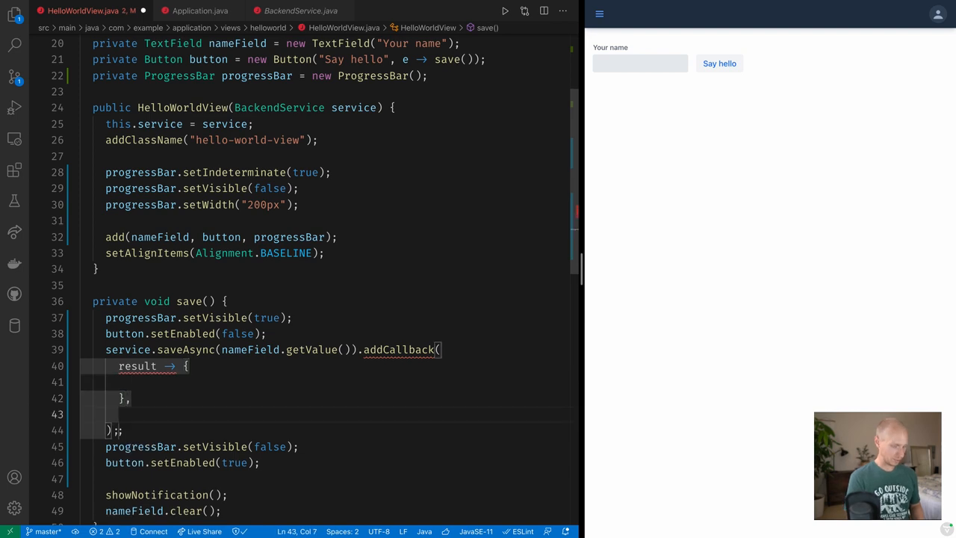
{"action": "type", "text": "err -> {"}
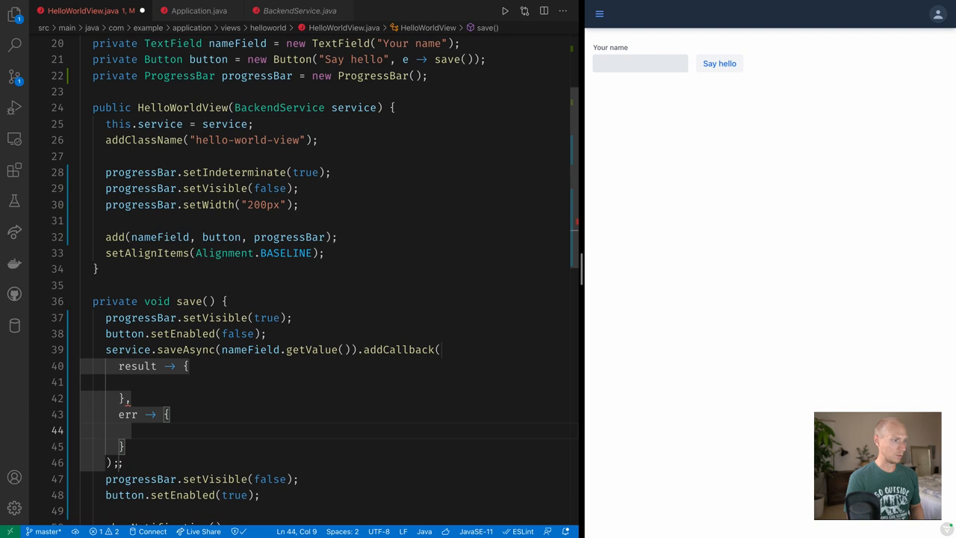
{"action": "left_click", "coordinate": [152, 379]}
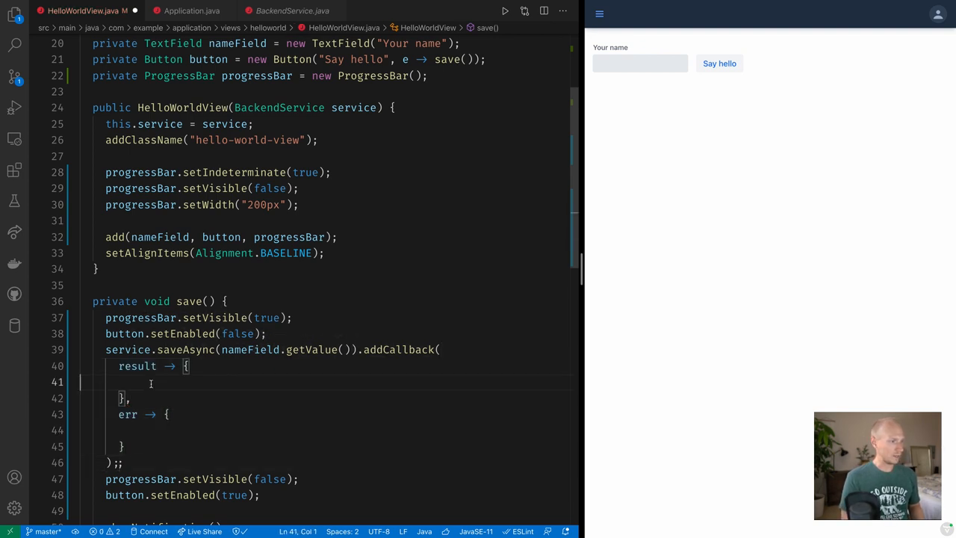
{"action": "scroll", "scroll_direction": "down", "scroll_amount": 3}
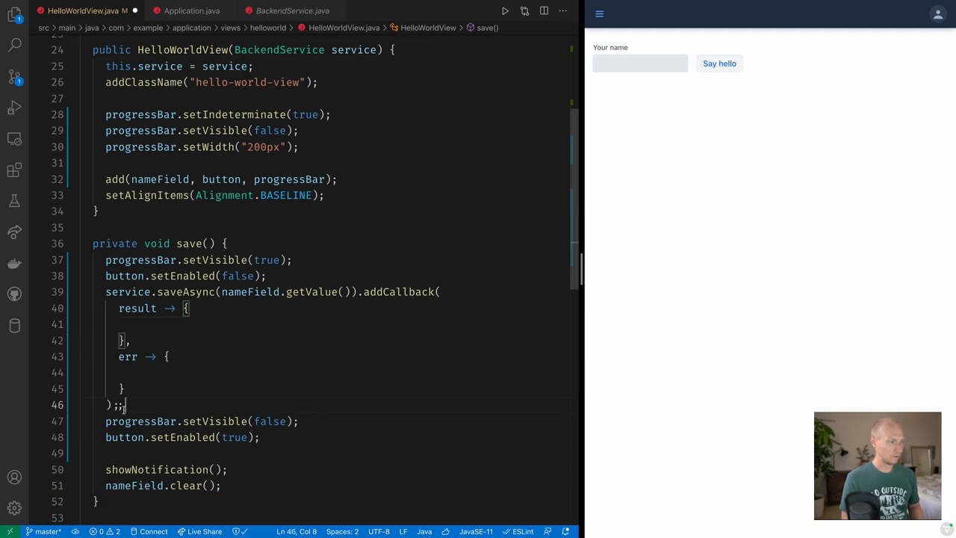
{"action": "key", "text": "Backspace"}
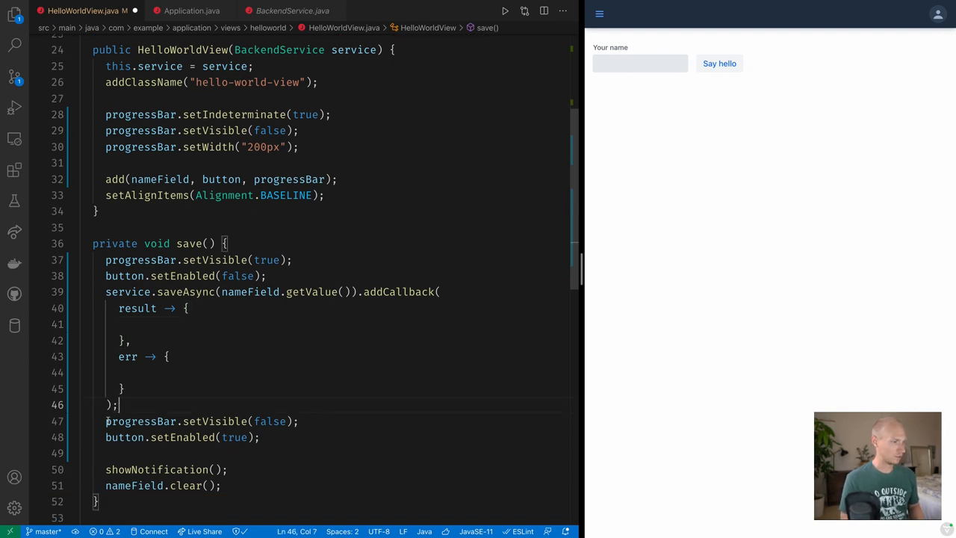
{"action": "left_click_drag", "start_coordinate": [104, 419], "coordinate": [221, 484]}
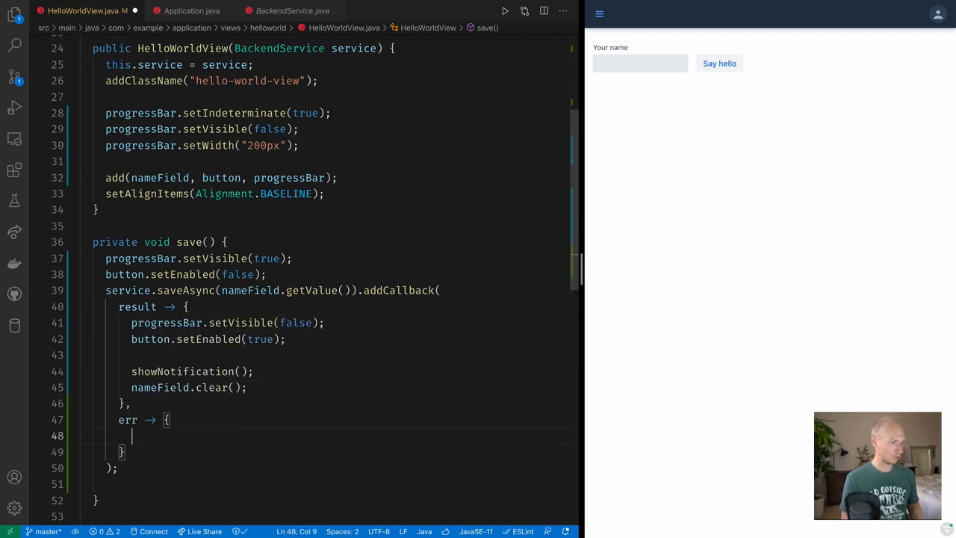
Make the err lambda show Notification.show("BOO")
{"action": "type", "text": "Notification."}
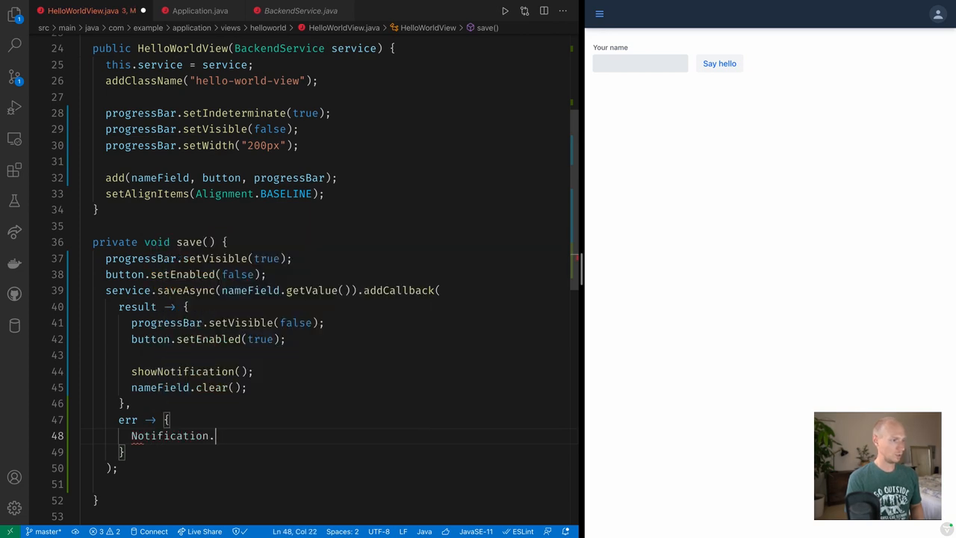
{"action": "type", "text": "show(\"BO\")"}
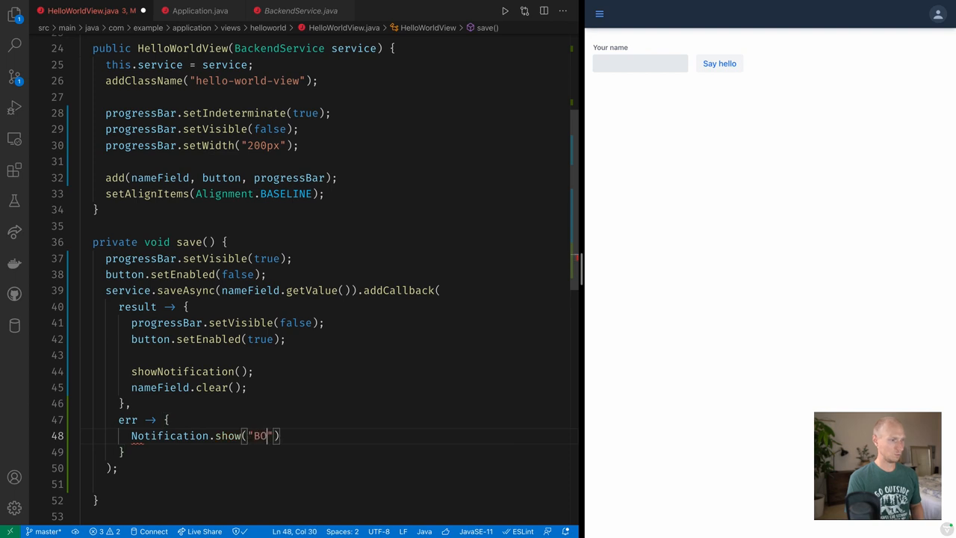
{"action": "type", "text": "O"}
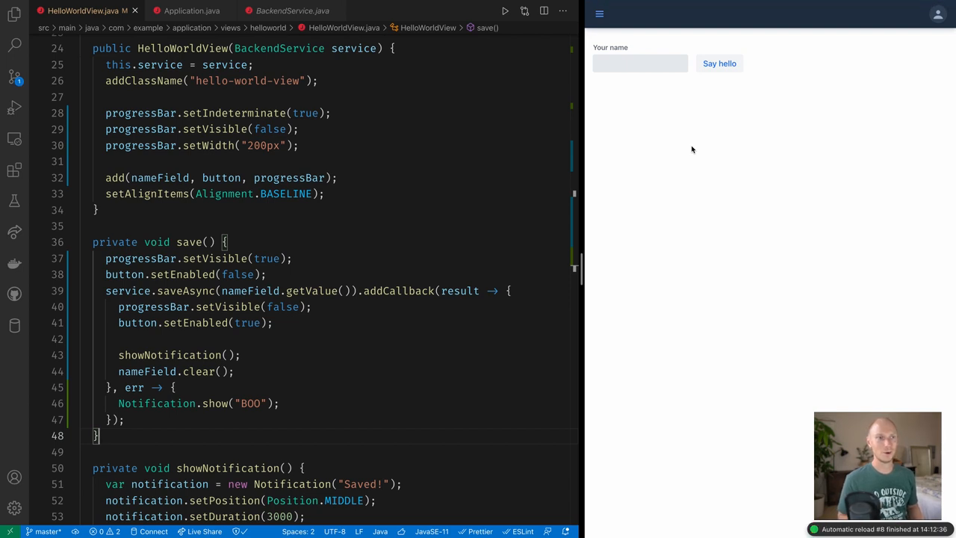
Submit the name sdf in the reloaded app, leaving the button disabled and progress bar running
{"action": "type", "text": "sdf"}
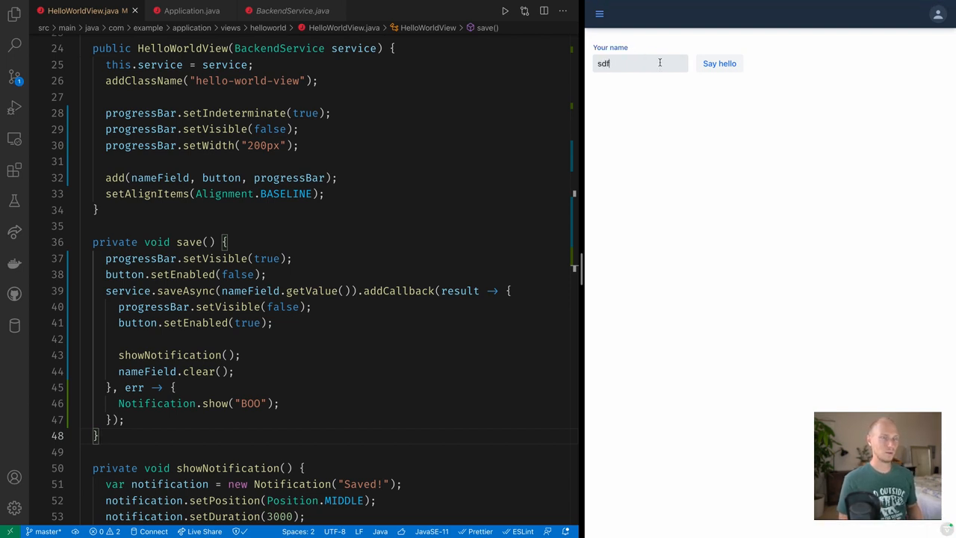
{"action": "left_click", "coordinate": [719, 63]}
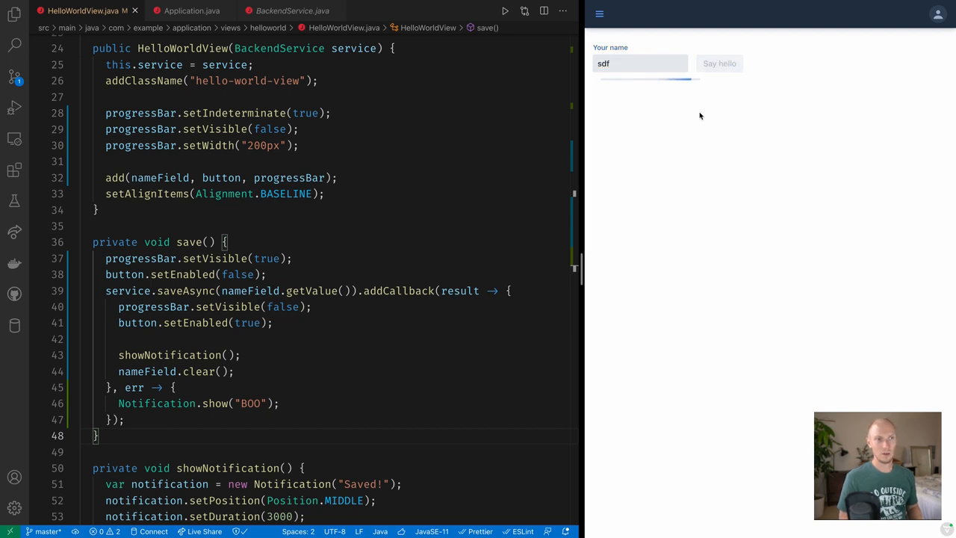
{"action": "mouse_move", "coordinate": [643, 96]}
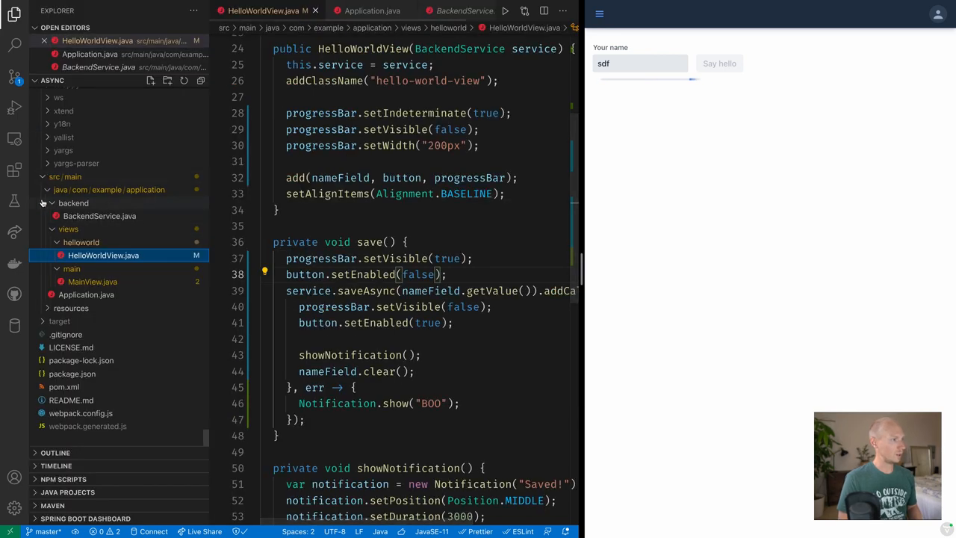
{"action": "left_click", "coordinate": [93, 281]}
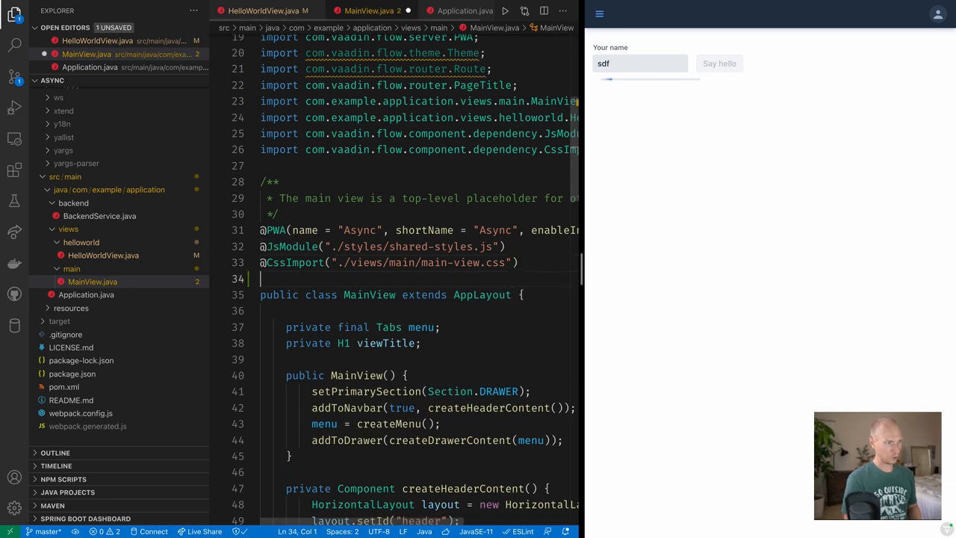
{"action": "type", "text": "@Push"}
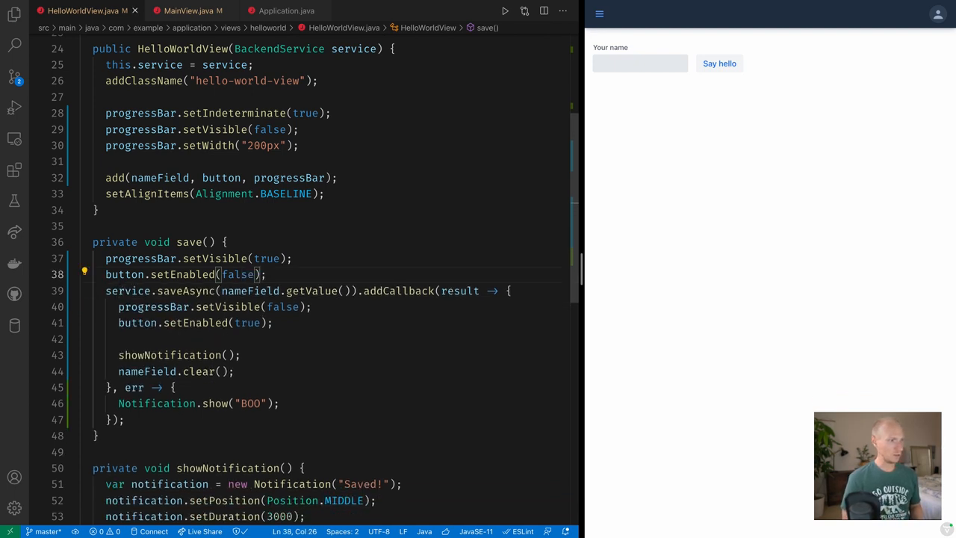
Capture var ui = UI.getCurrent() in save() and begin wrapping the success callback in ui.access
{"action": "key", "text": "Enter"}
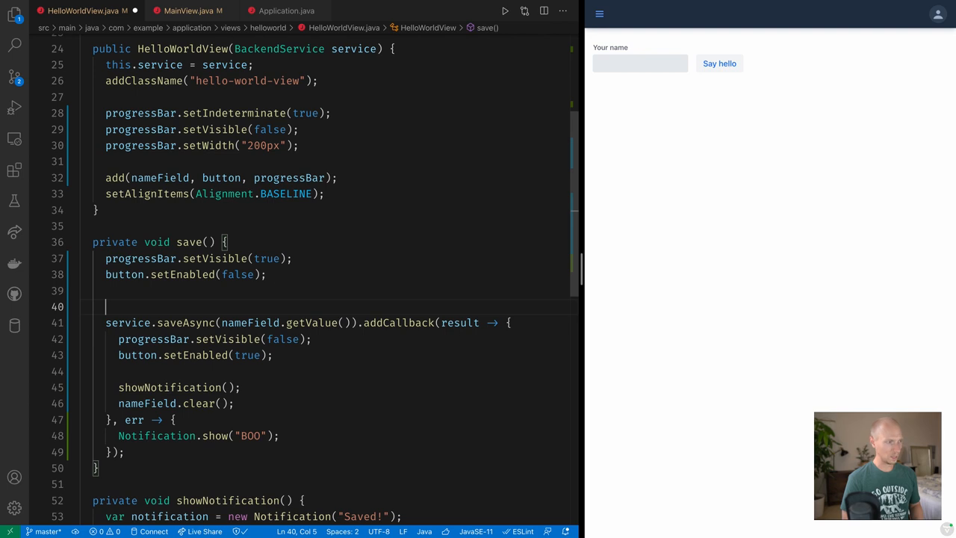
{"action": "type", "text": "var ui = UI.getCurrent();"}
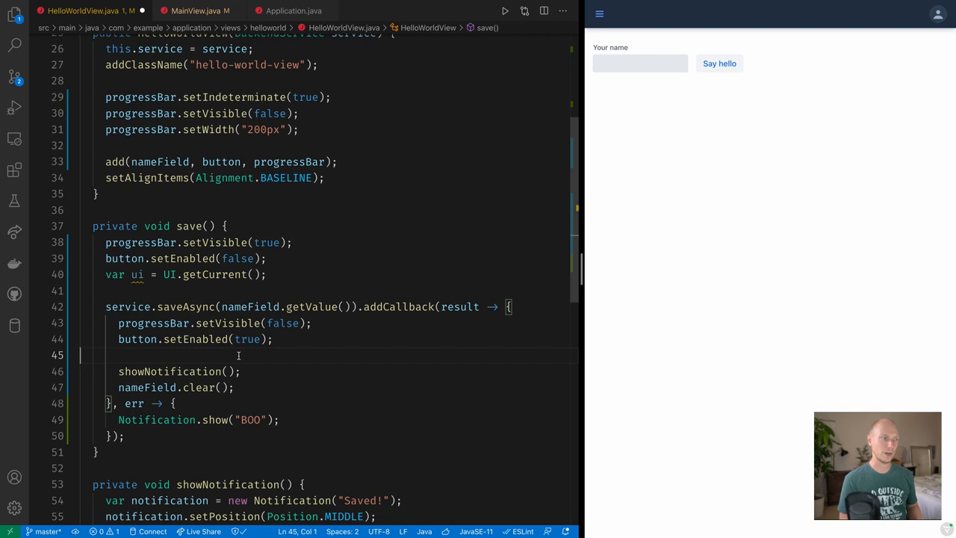
{"action": "mouse_move", "coordinate": [138, 275]}
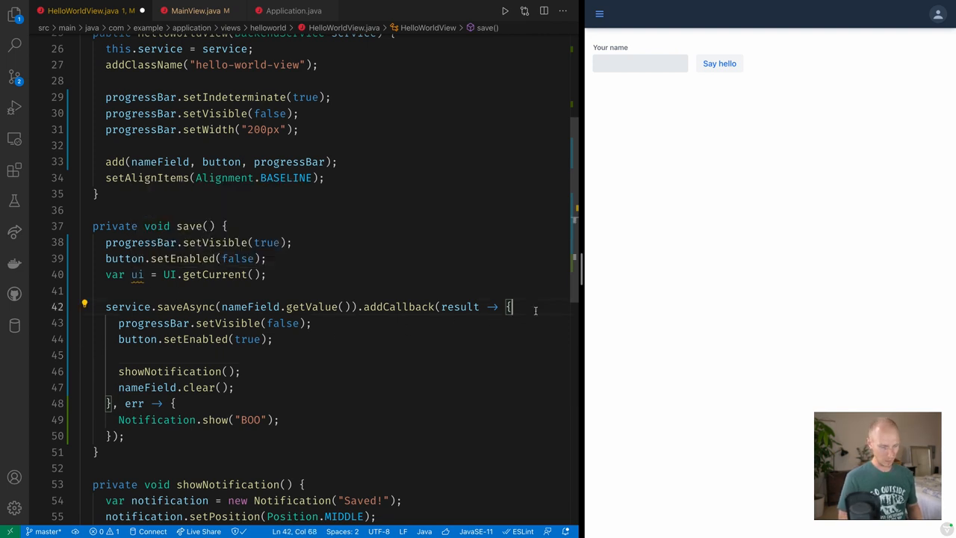
{"action": "key", "text": "Enter"}
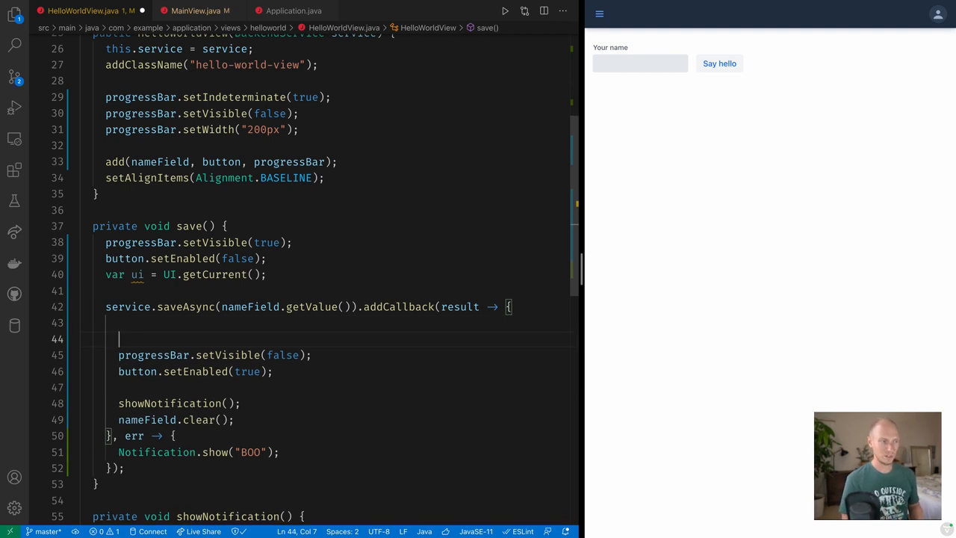
{"action": "type", "text": "ui.access(()->{"}
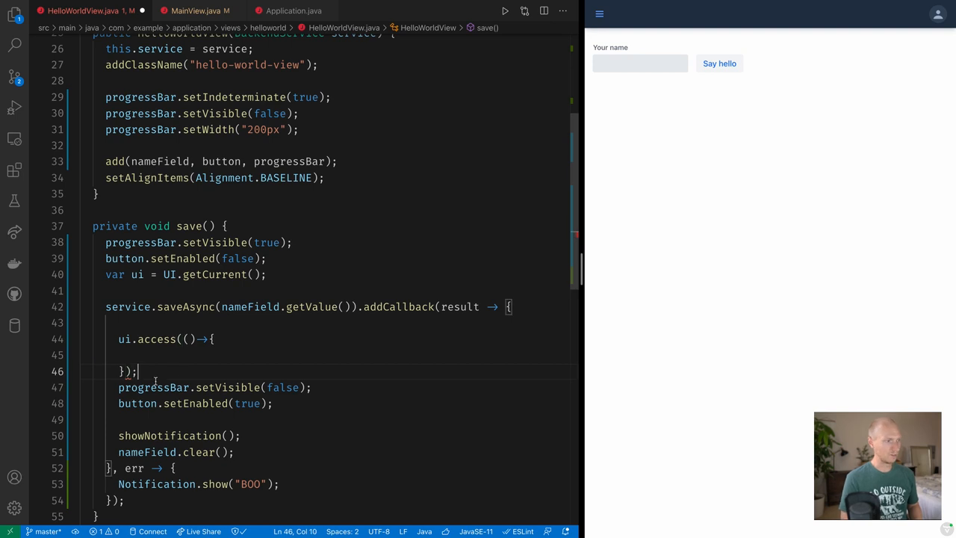
Move the success callback's UI updates and Notification call inside the ui.access lambda
{"action": "left_click_drag", "start_coordinate": [118, 387], "coordinate": [233, 451]}
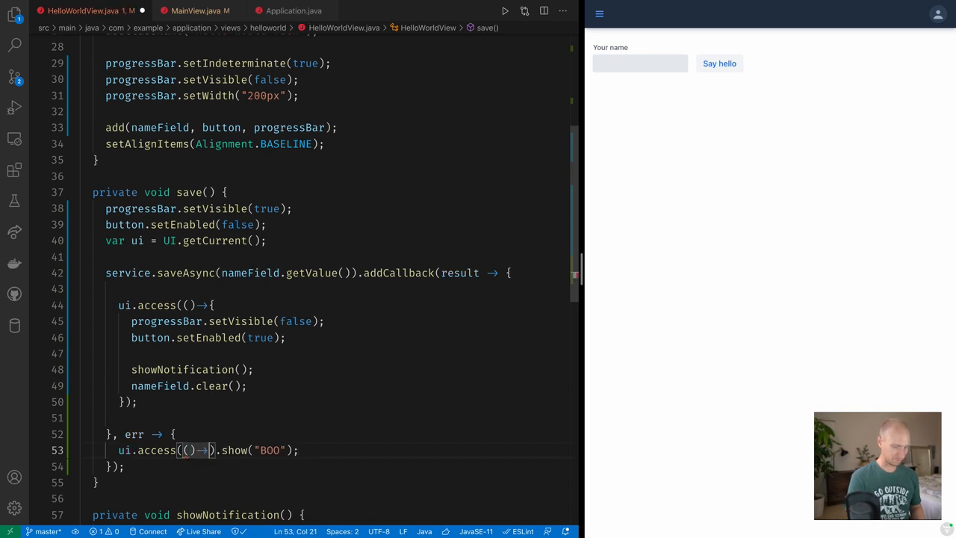
{"action": "double_click", "coordinate": [233, 450]}
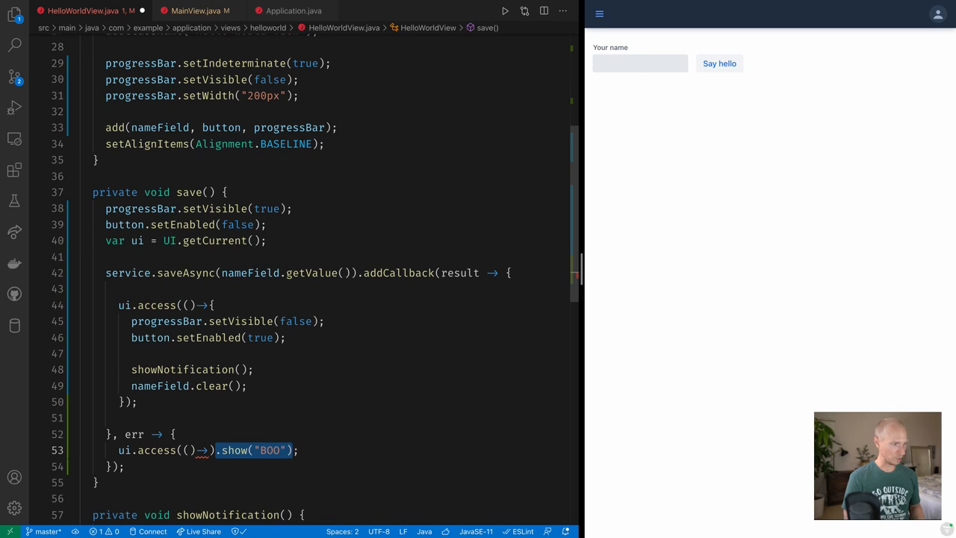
{"action": "type", "text": "Notification"}
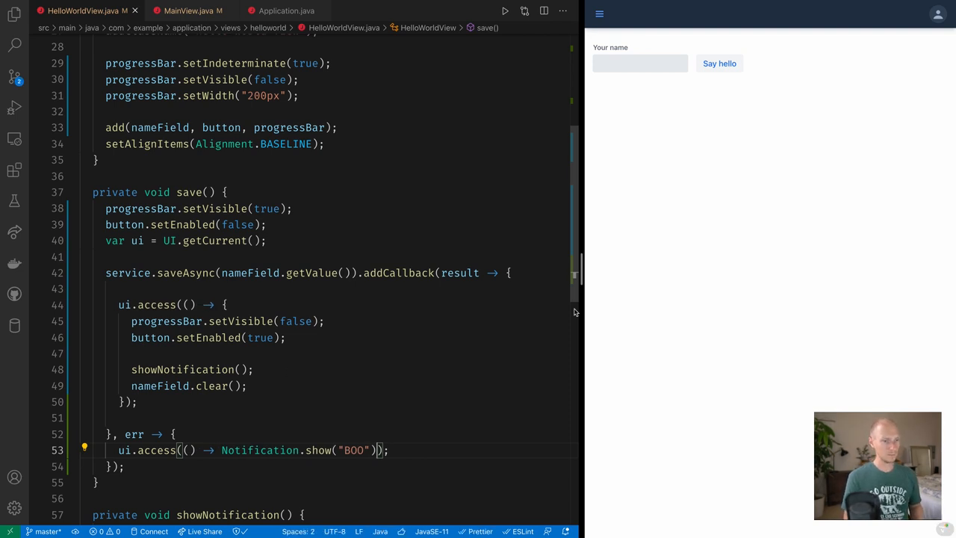
Submit the name Marcus via Say hello and let the progress bar finish and the field clear
{"action": "left_click", "coordinate": [639, 63]}
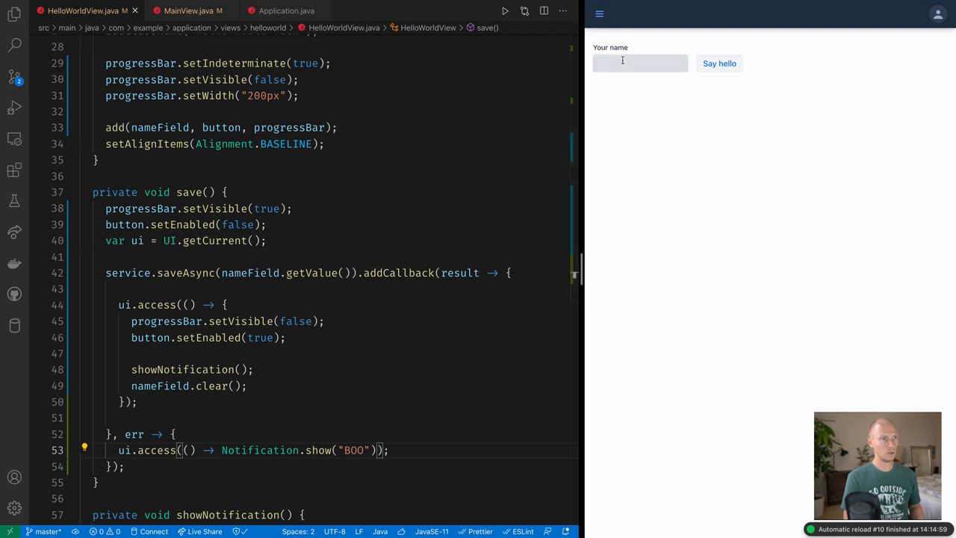
{"action": "type", "text": "Marcus"}
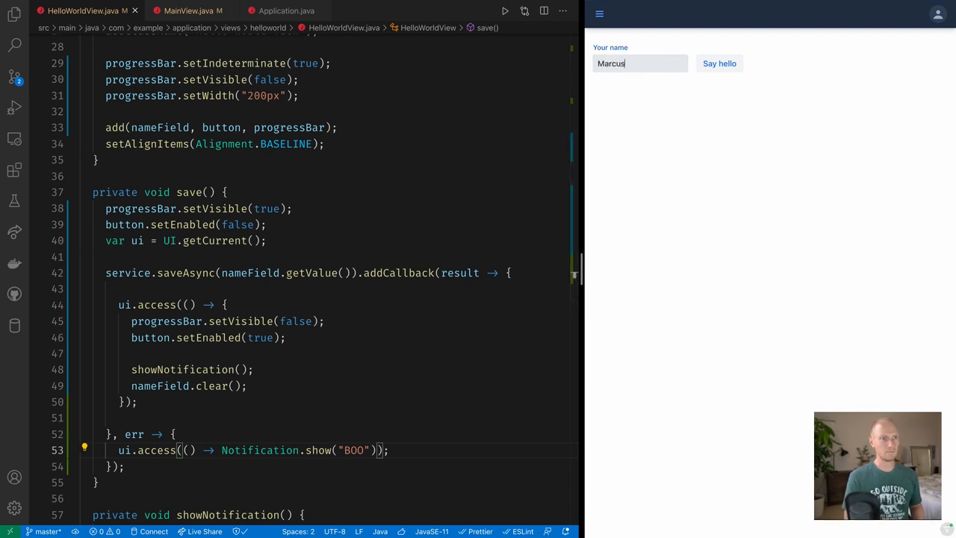
{"action": "left_click", "coordinate": [718, 63]}
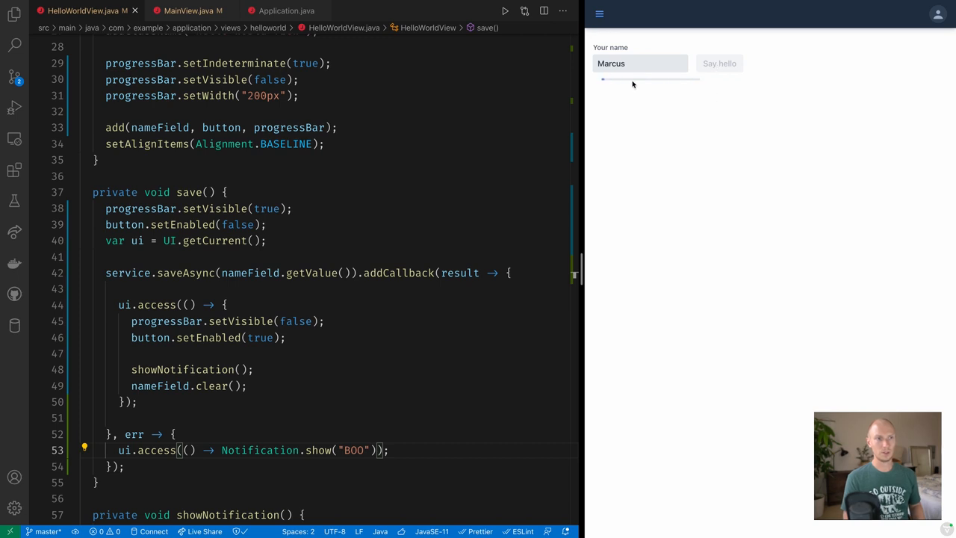
{"action": "left_click", "coordinate": [717, 63]}
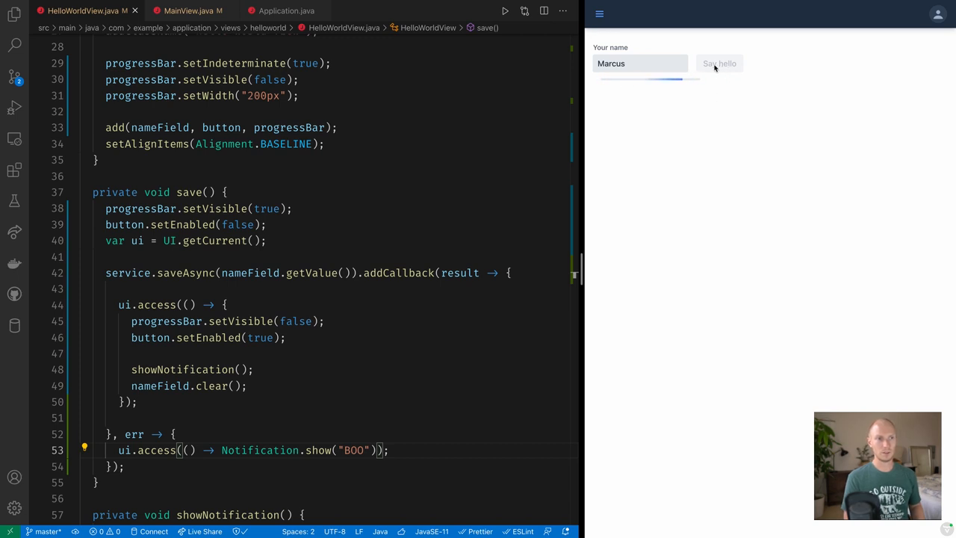
{"action": "left_click", "coordinate": [718, 63]}
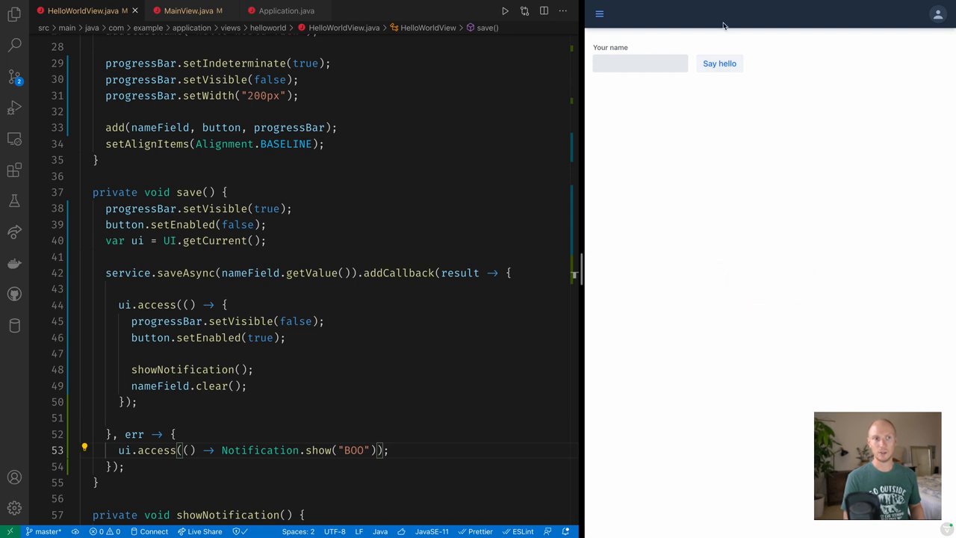
{"action": "mouse_move", "coordinate": [693, 69]}
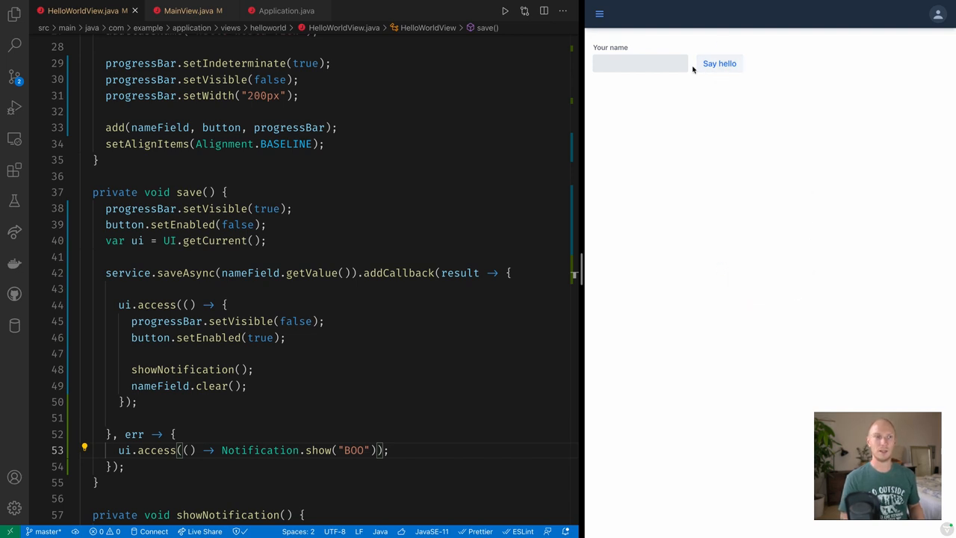